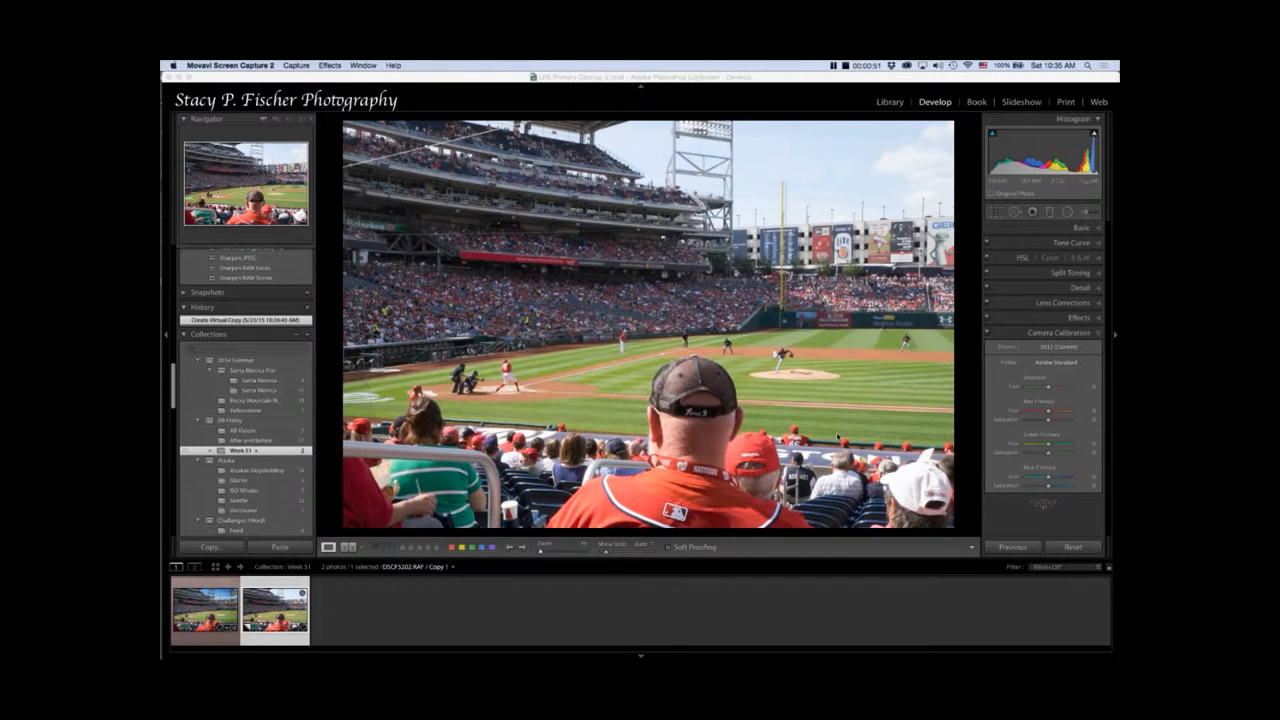
mouse_move(1110, 232)
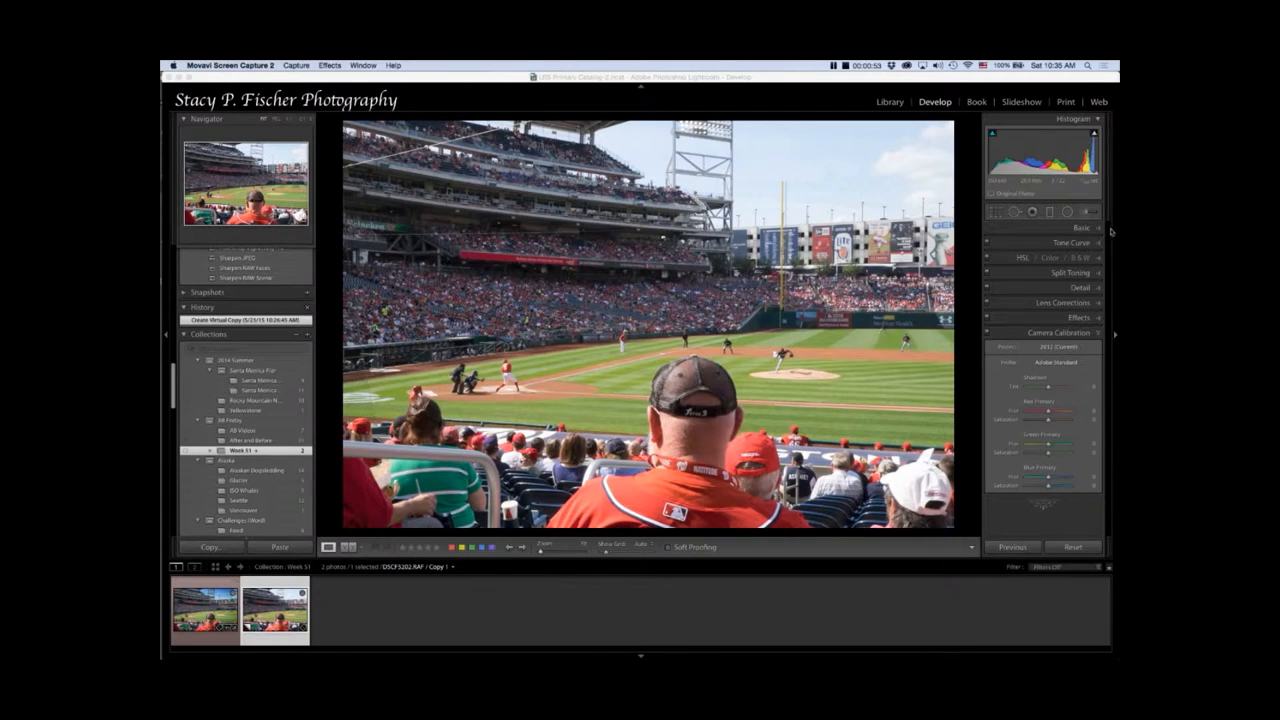
Adjust the Basic panel tone, clarity and vibrance sliders to make the stadium photo punchier
click(1080, 228)
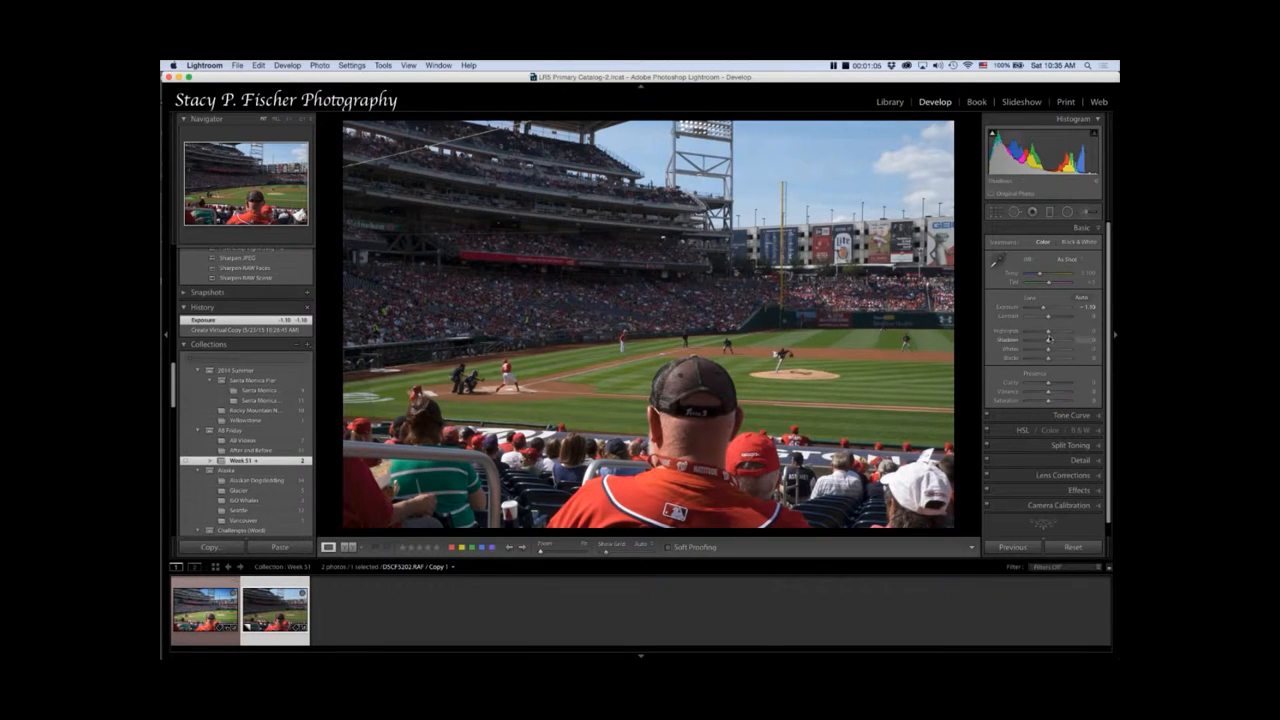
drag(1050, 332, 1016, 332)
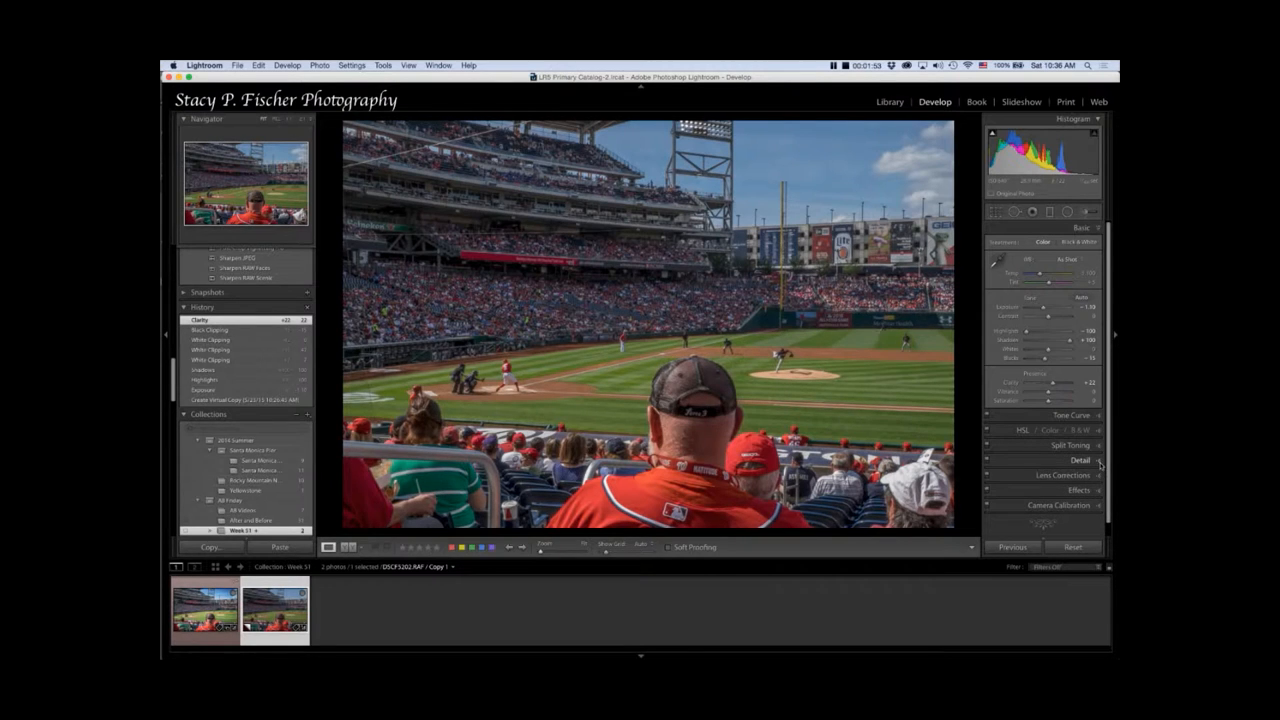
Sharpen with edge masking limited to strong edges and raise Luminance noise reduction for the sky
click(1080, 458)
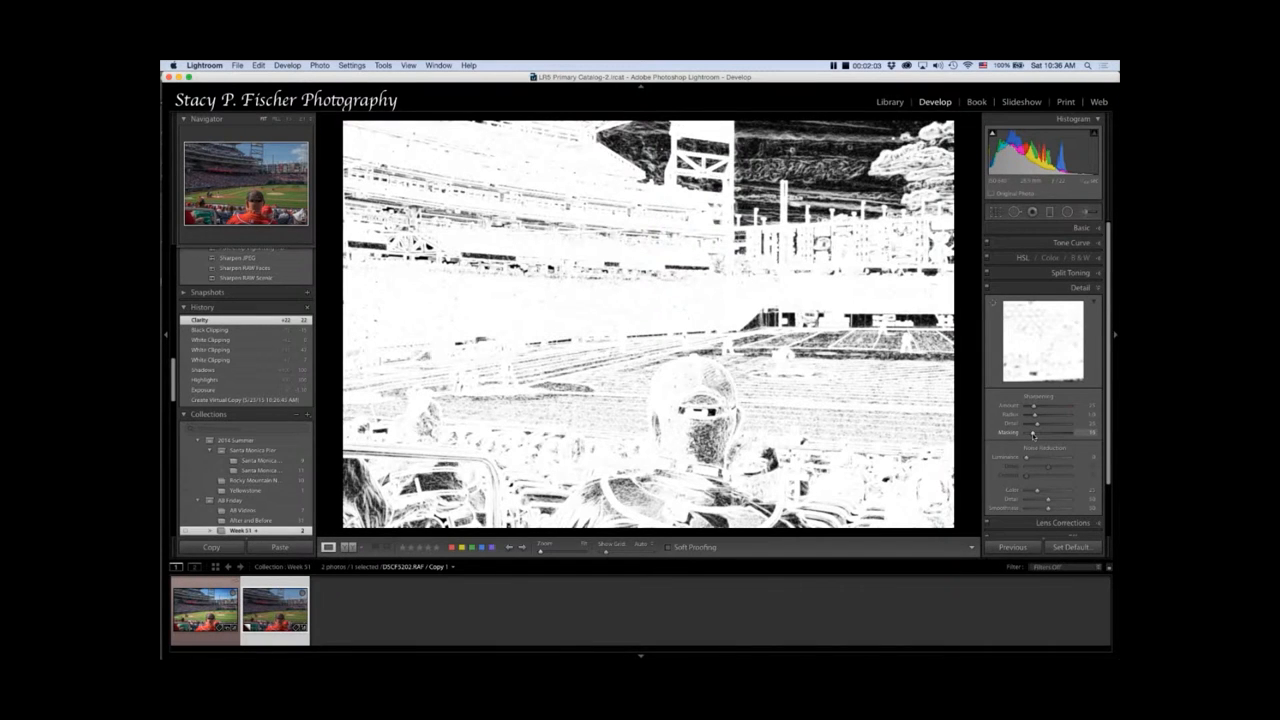
drag(1032, 432, 1036, 432)
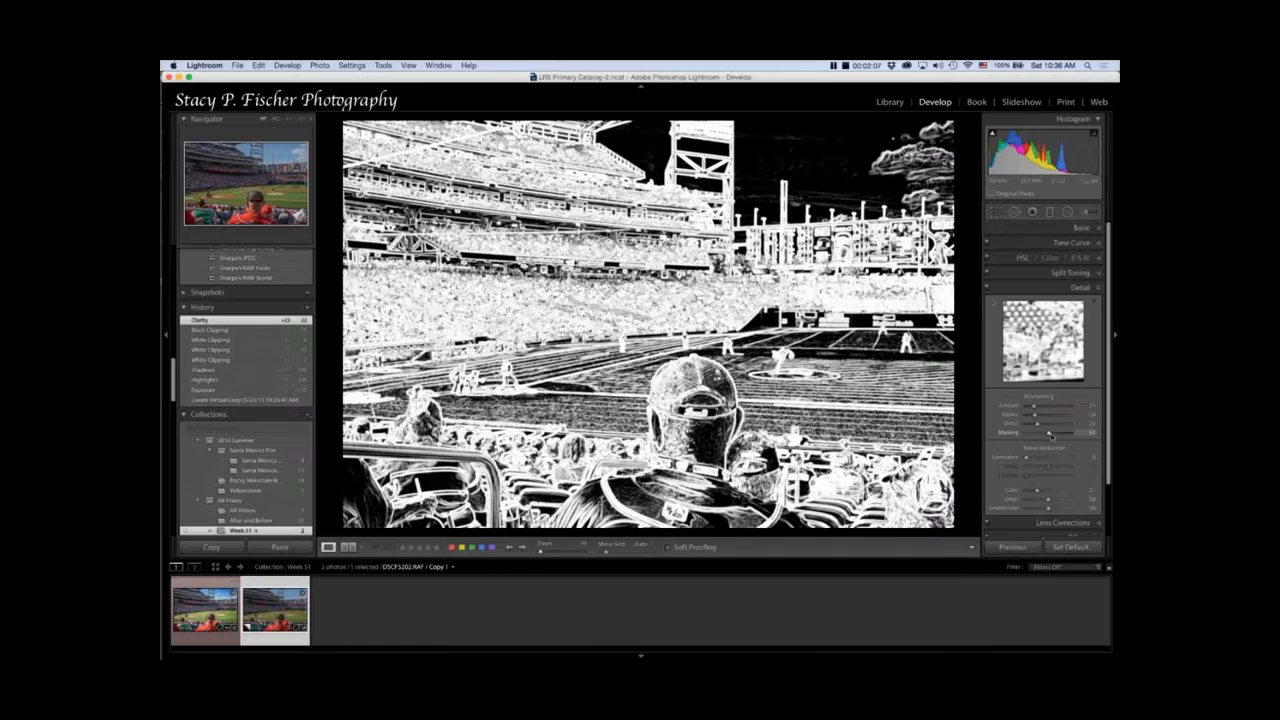
drag(1050, 432, 1068, 432)
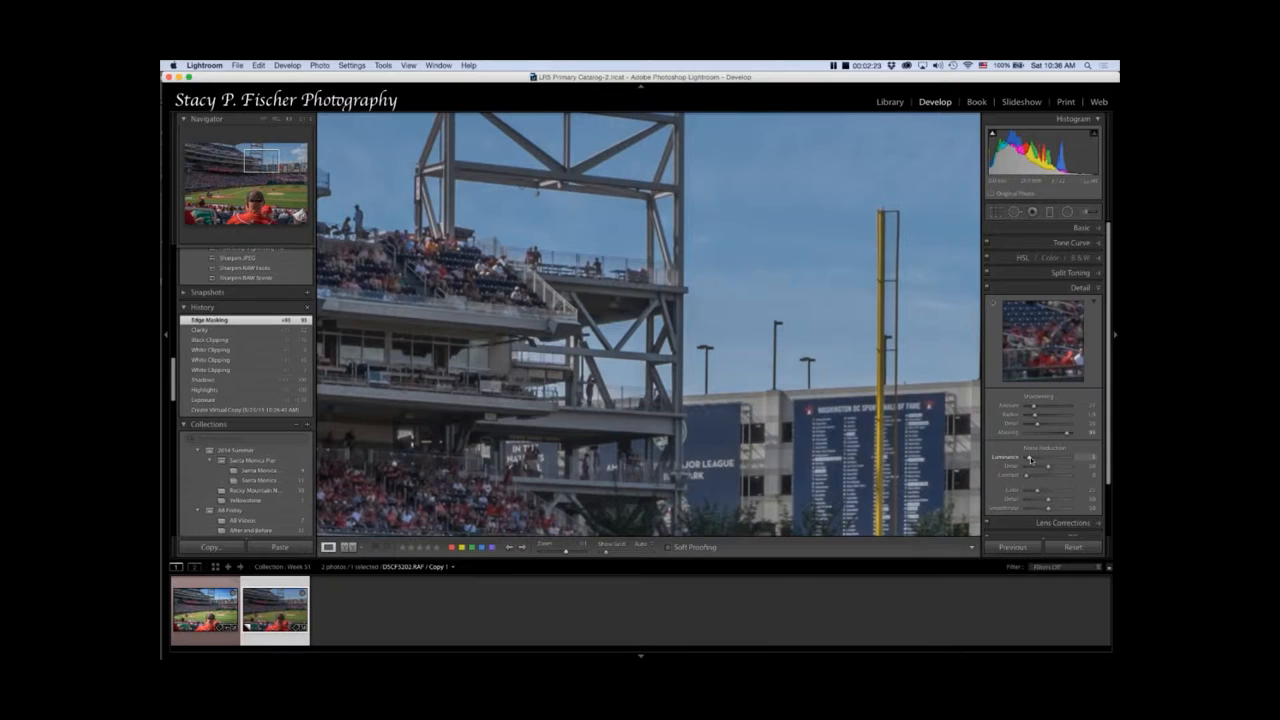
drag(1044, 456, 1050, 456)
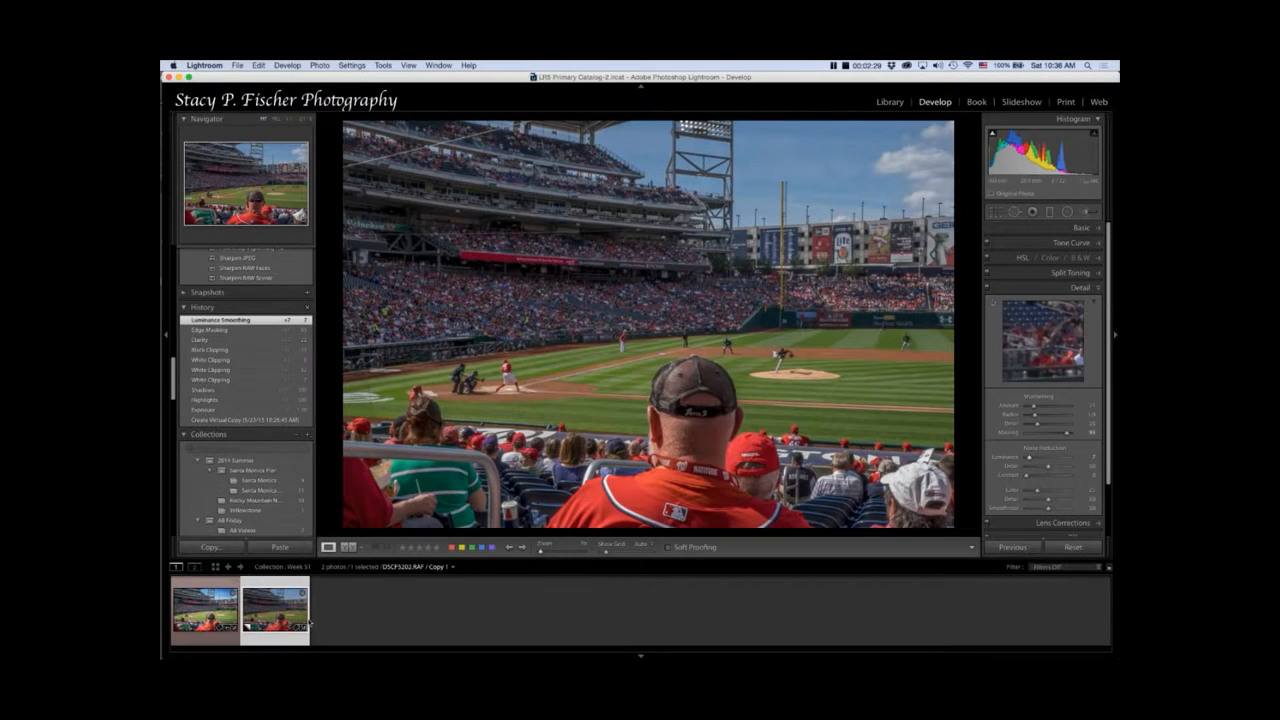
mouse_move(276, 608)
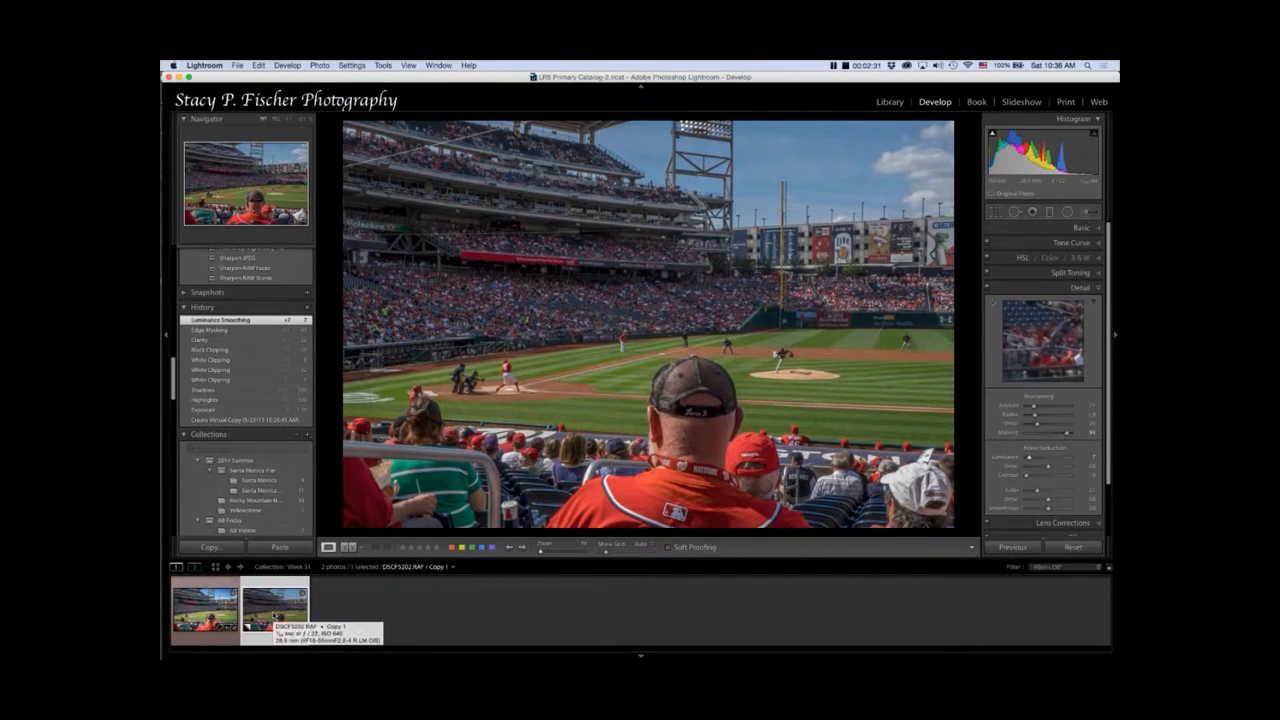
Edit a copy of the photo with Lightroom adjustments in Color Efex Pro 4 via Edit In
right_click(276, 608)
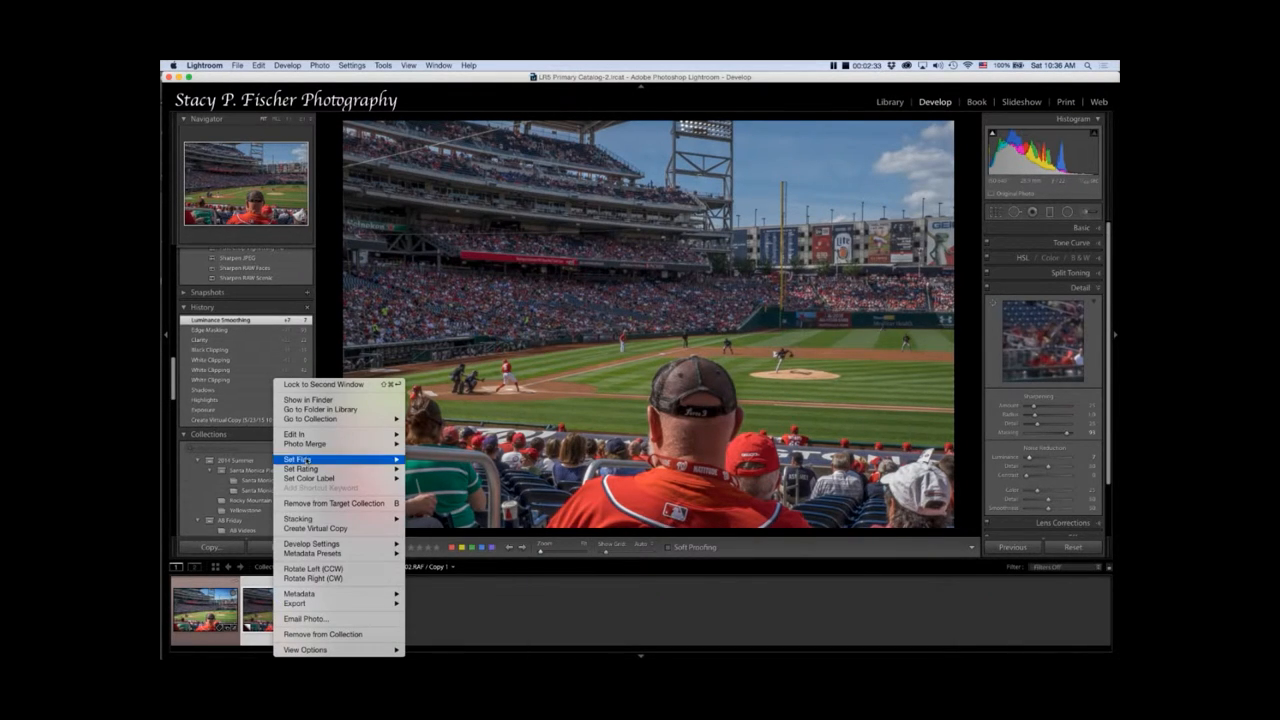
mouse_move(296, 434)
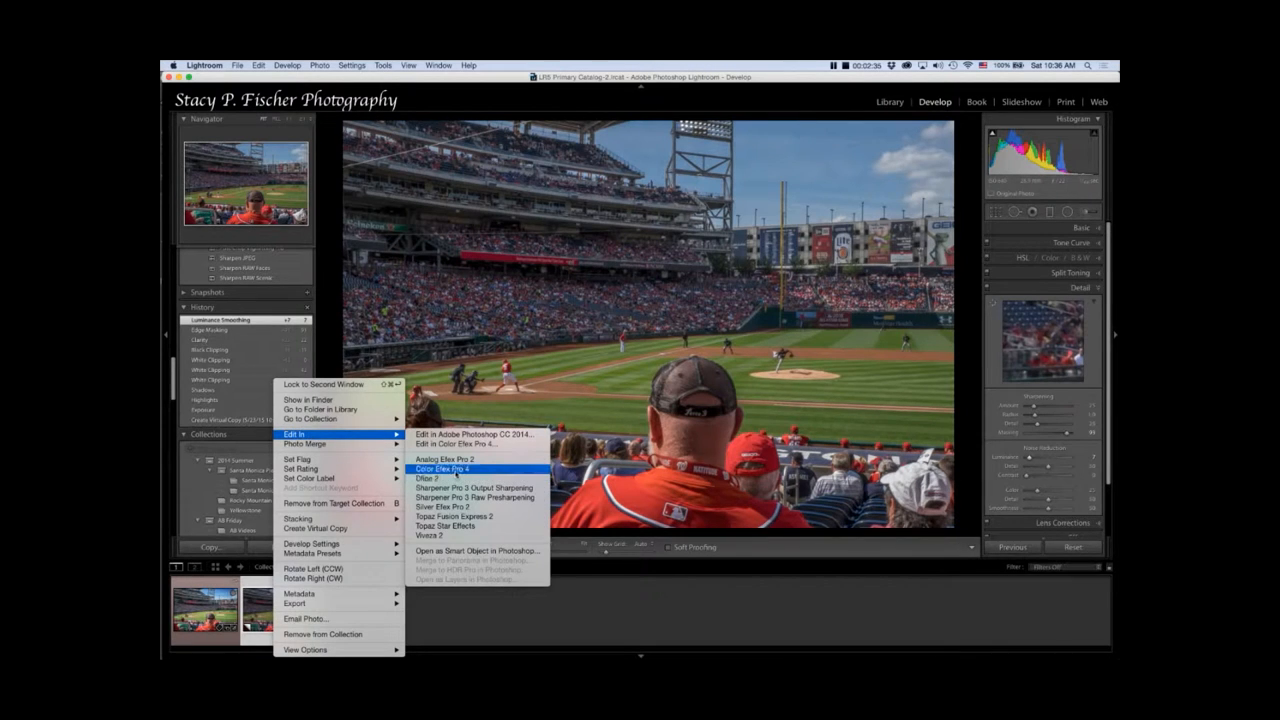
click(452, 468)
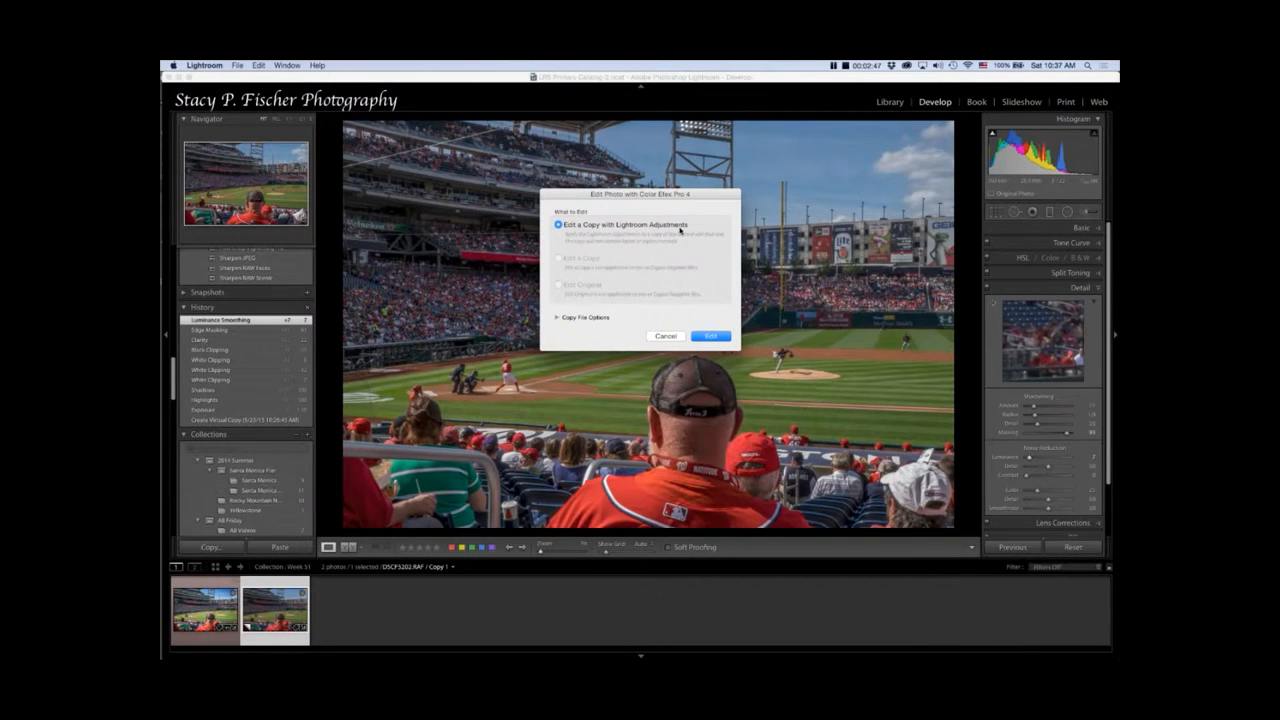
click(710, 336)
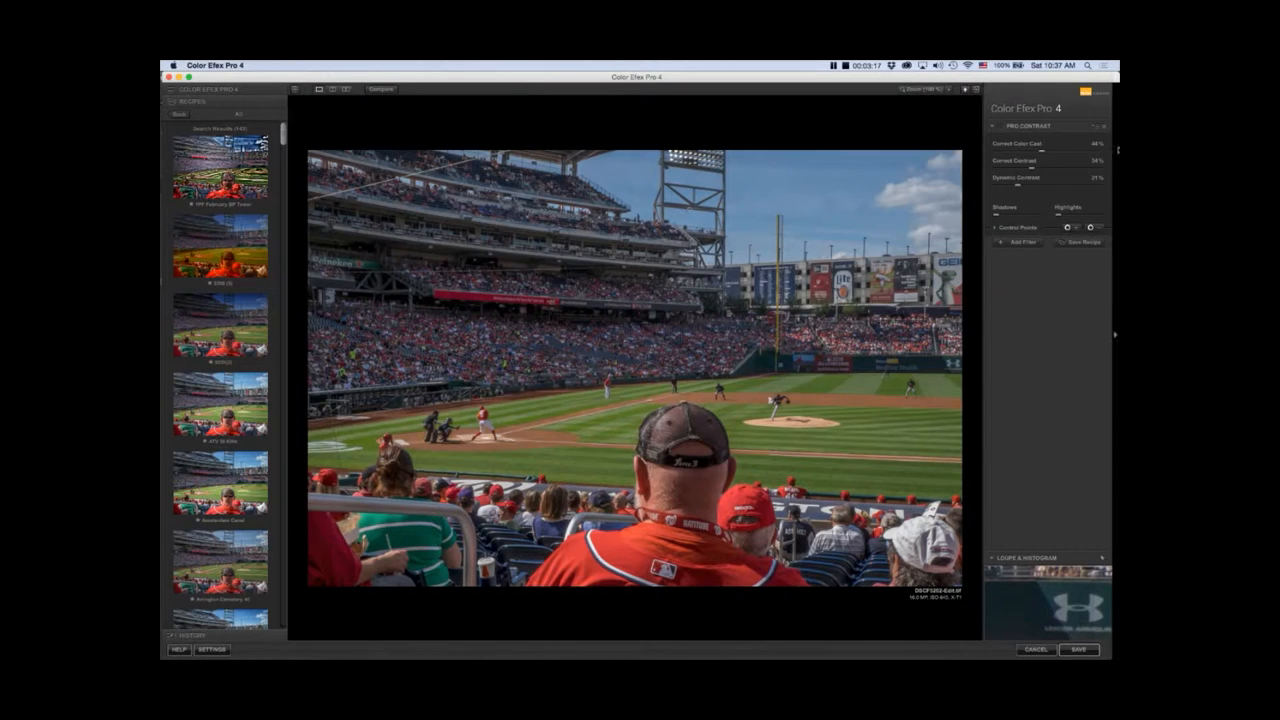
Clear the filter stack and apply the third Pro Contrast preset to the photo
click(1104, 130)
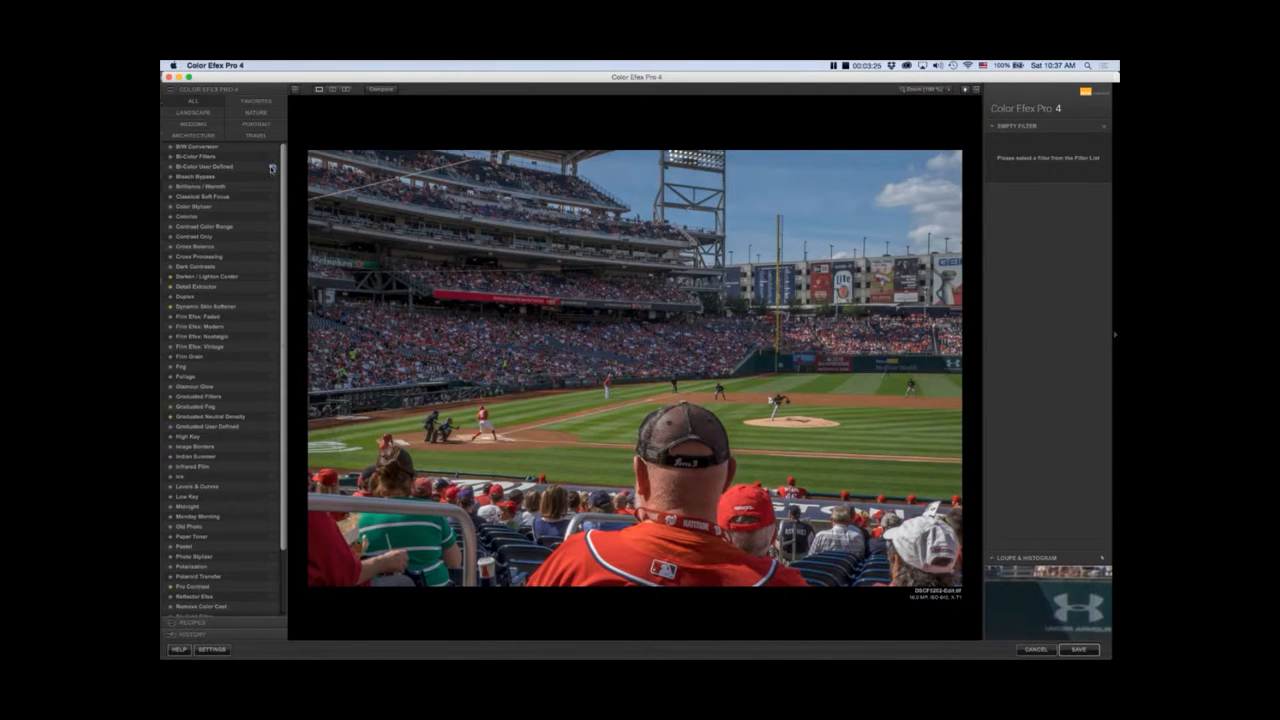
scroll(down, 3)
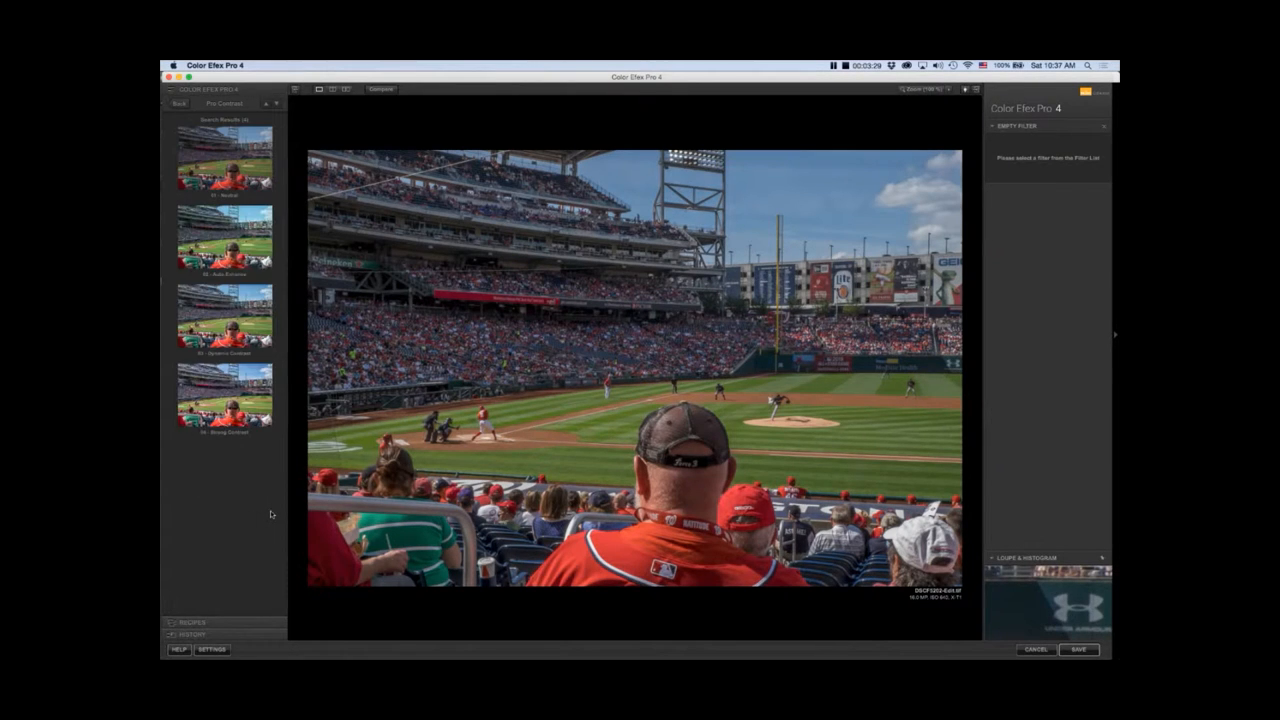
click(224, 316)
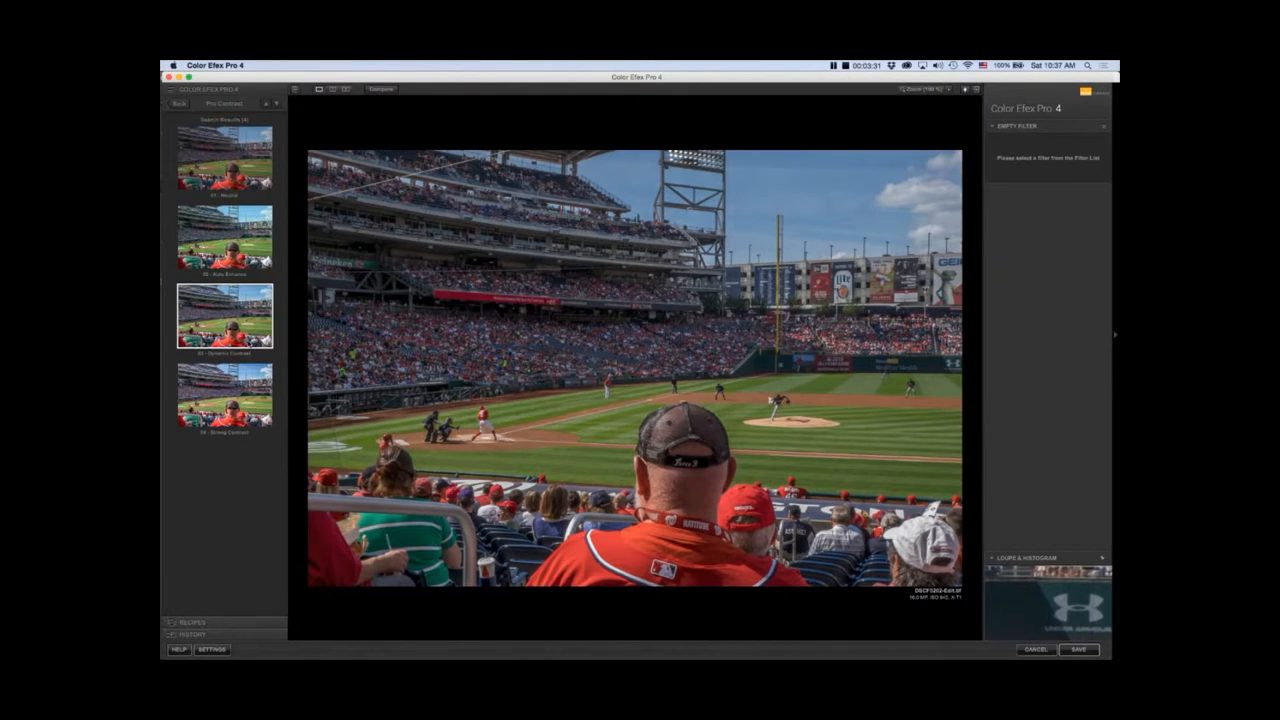
mouse_move(240, 330)
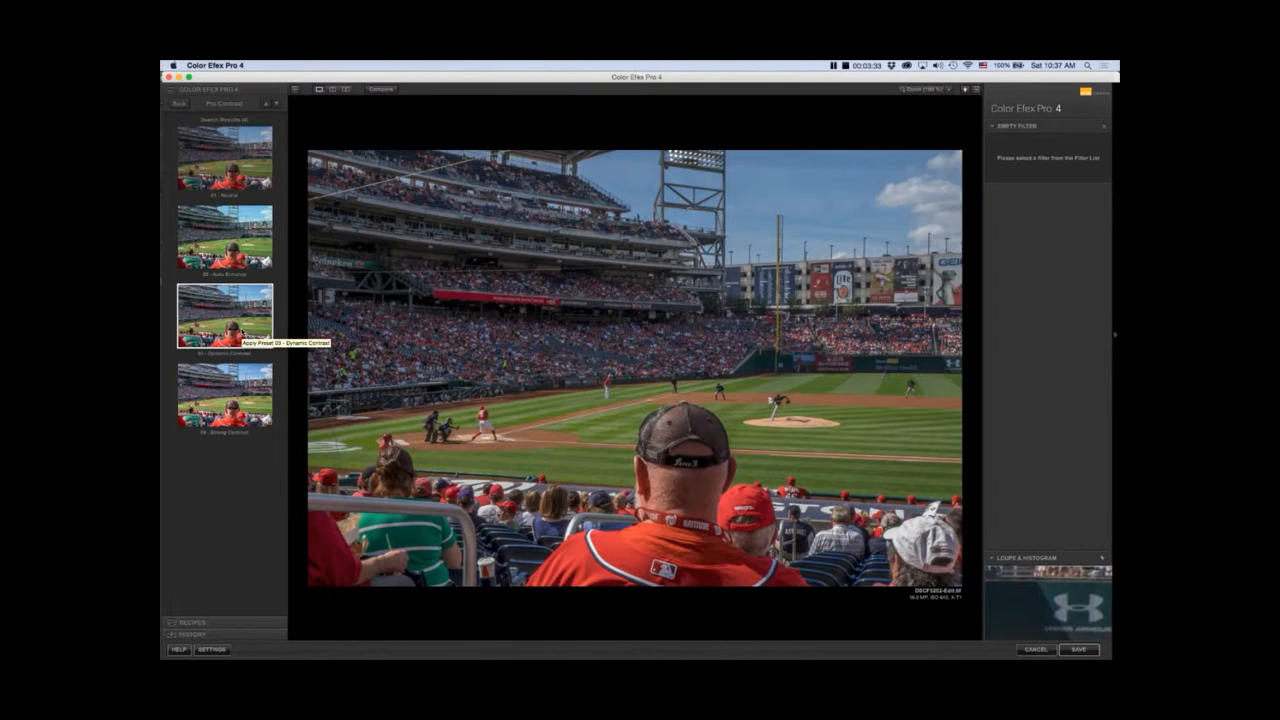
click(224, 314)
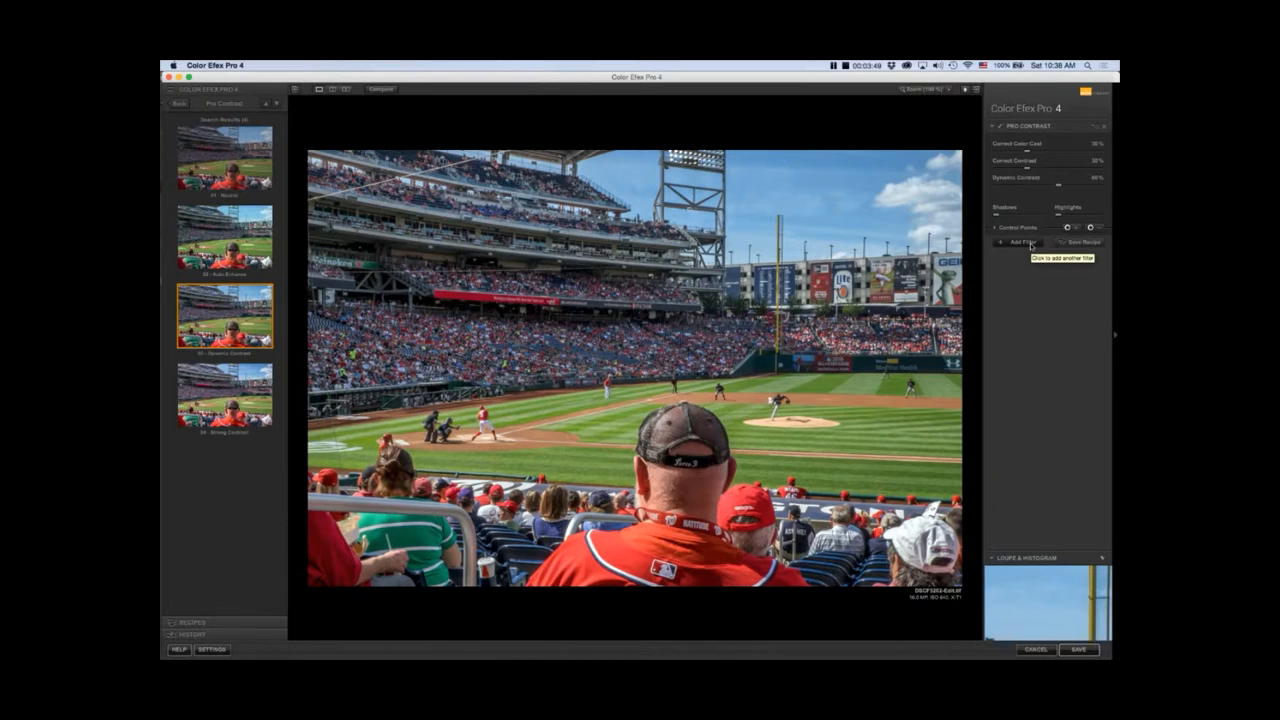
Stack a Graduated Neutral Density filter and tune its upper/lower tonality, blend and vertical shift
click(1018, 242)
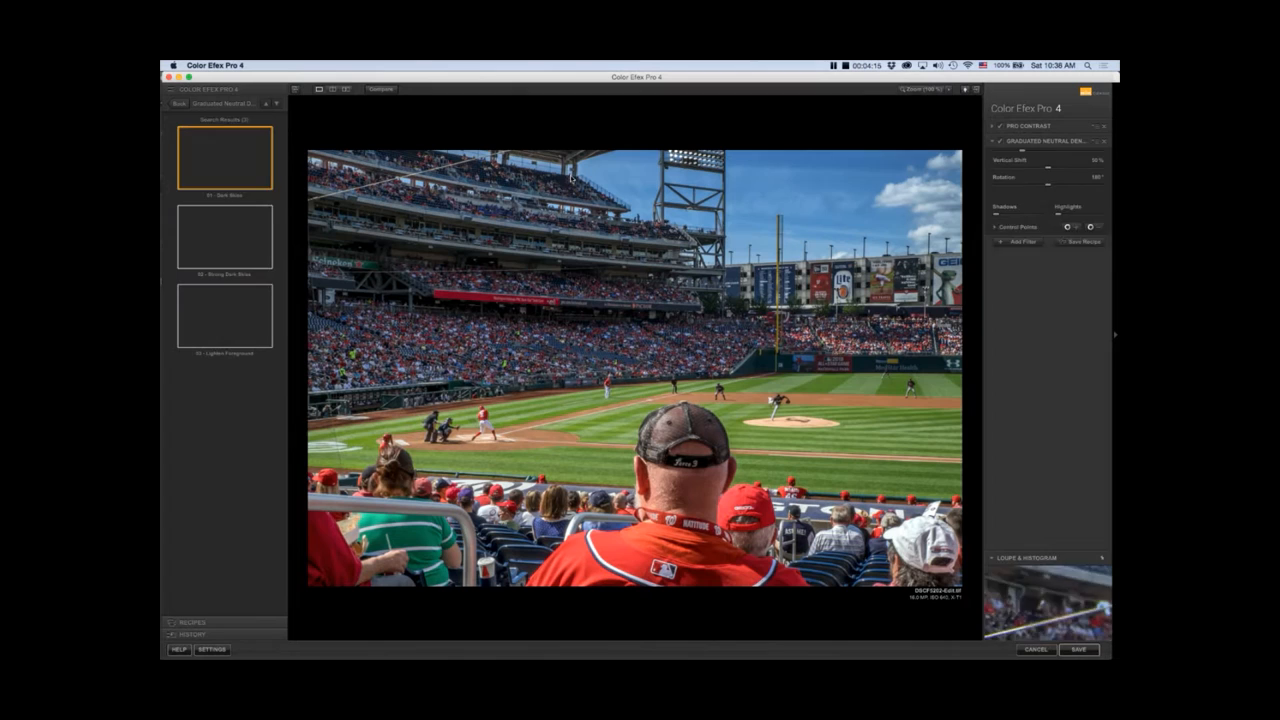
click(992, 140)
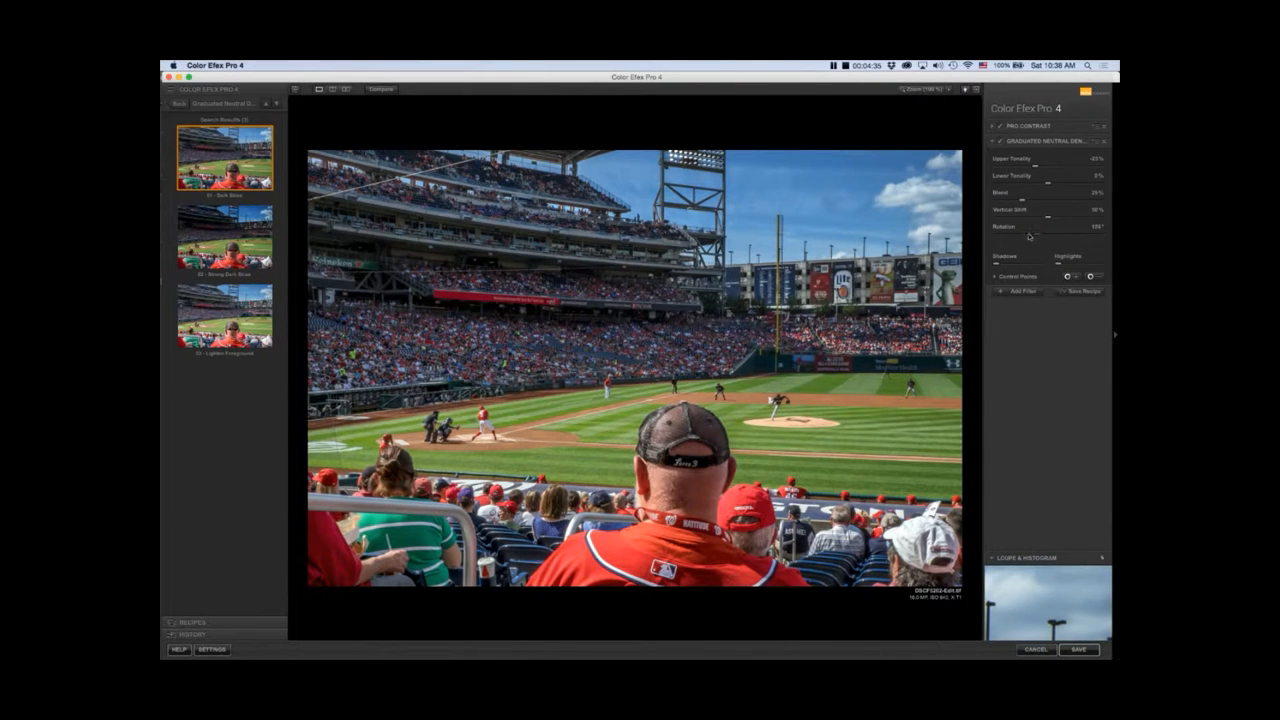
drag(1030, 216, 1044, 216)
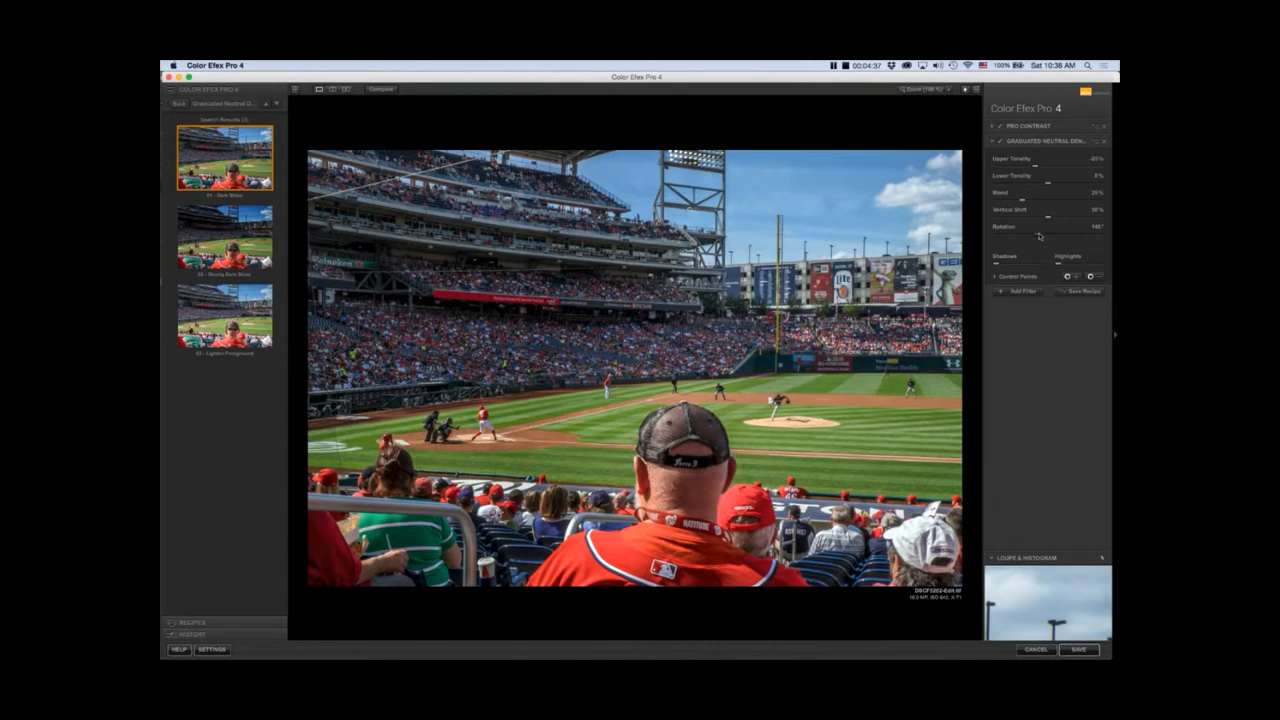
drag(1040, 234, 1050, 234)
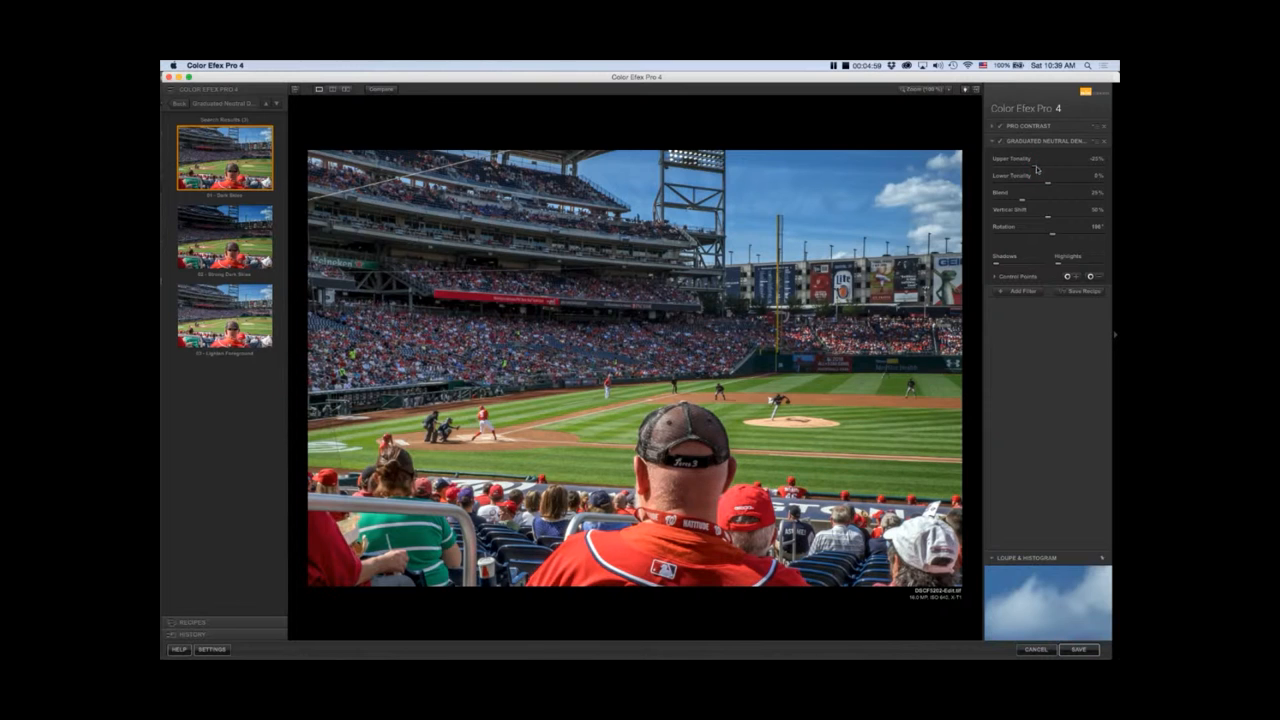
drag(1036, 168, 1028, 168)
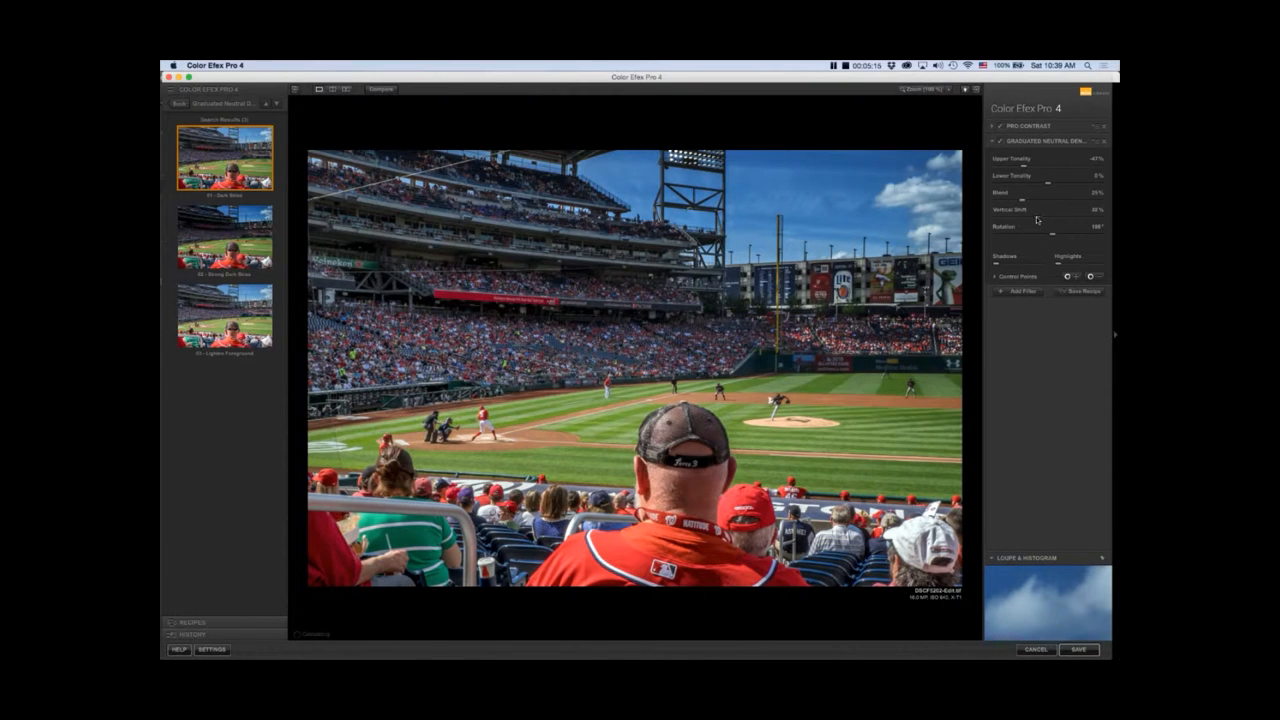
drag(1076, 218, 1056, 218)
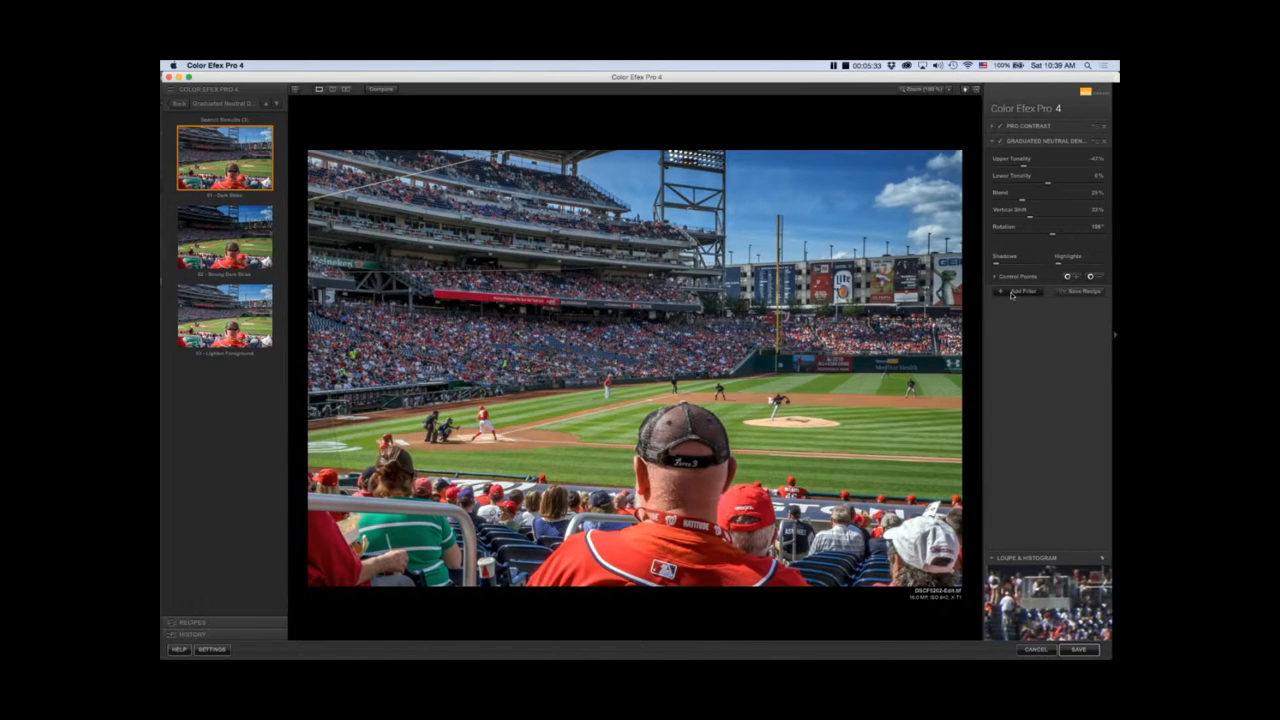
mouse_move(1012, 292)
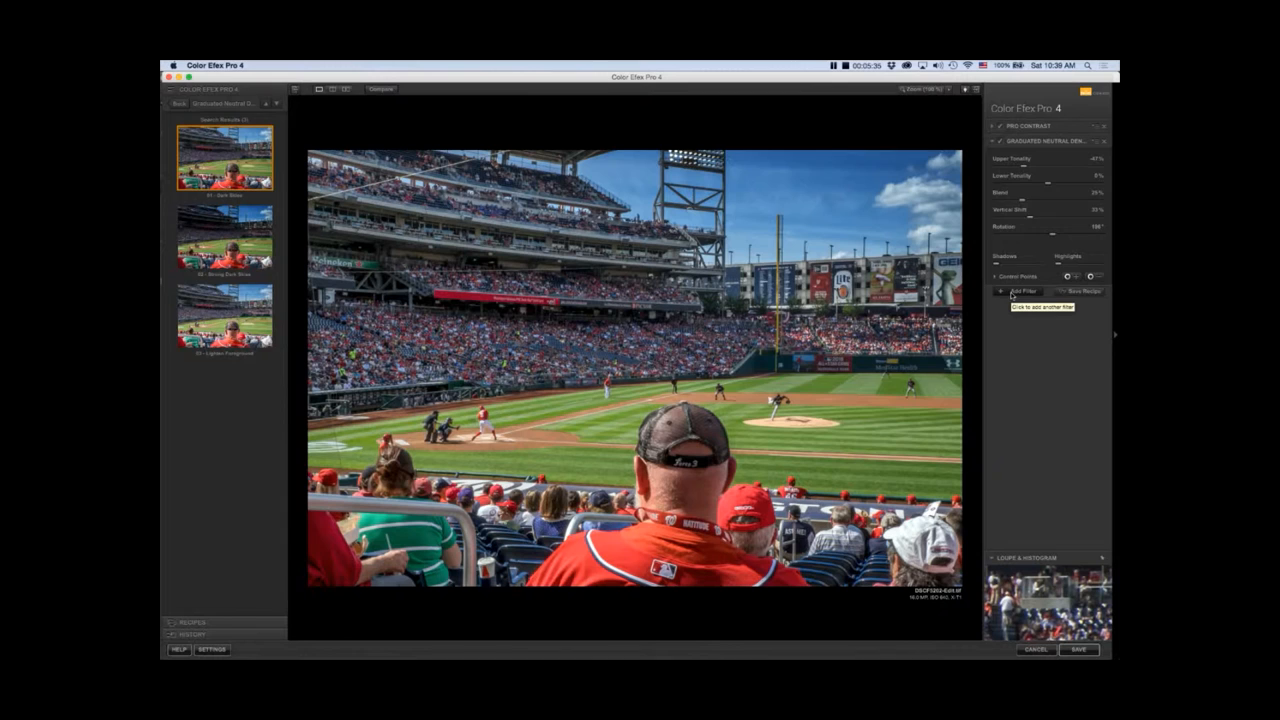
Add a Darken/Lighten Center filter, place its center, brighten the center and enlarge its size
click(1016, 292)
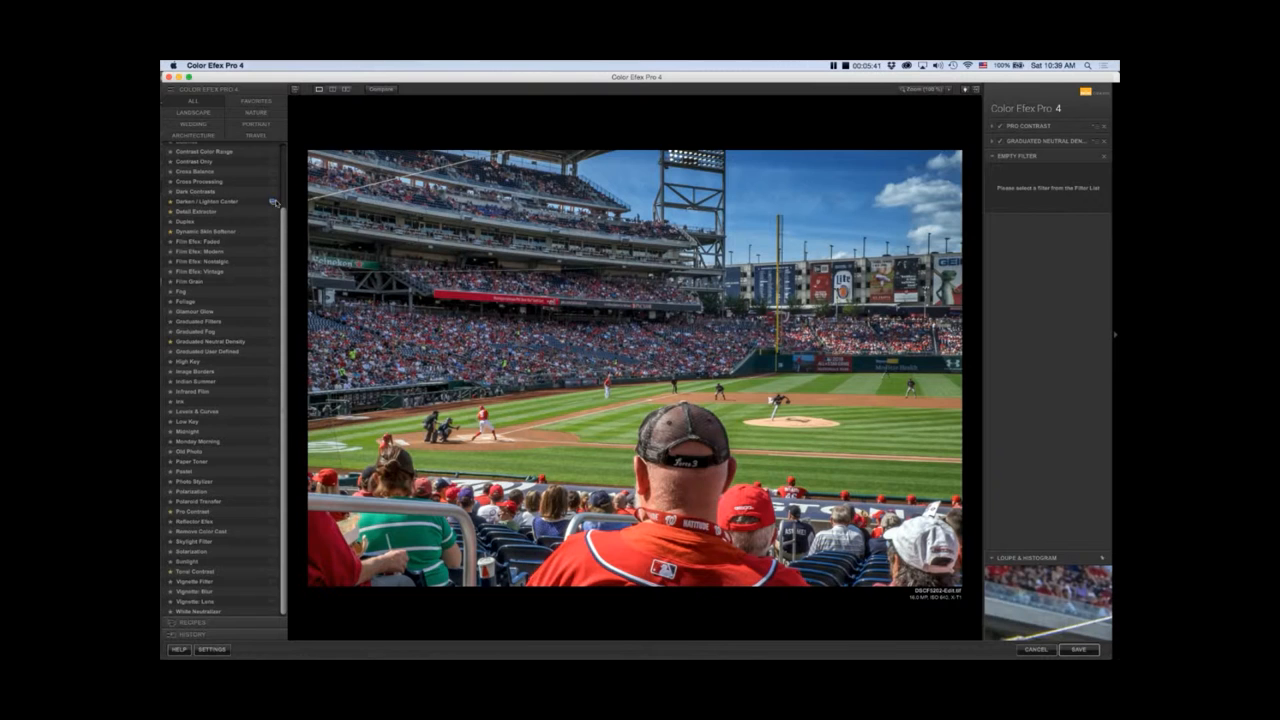
click(208, 200)
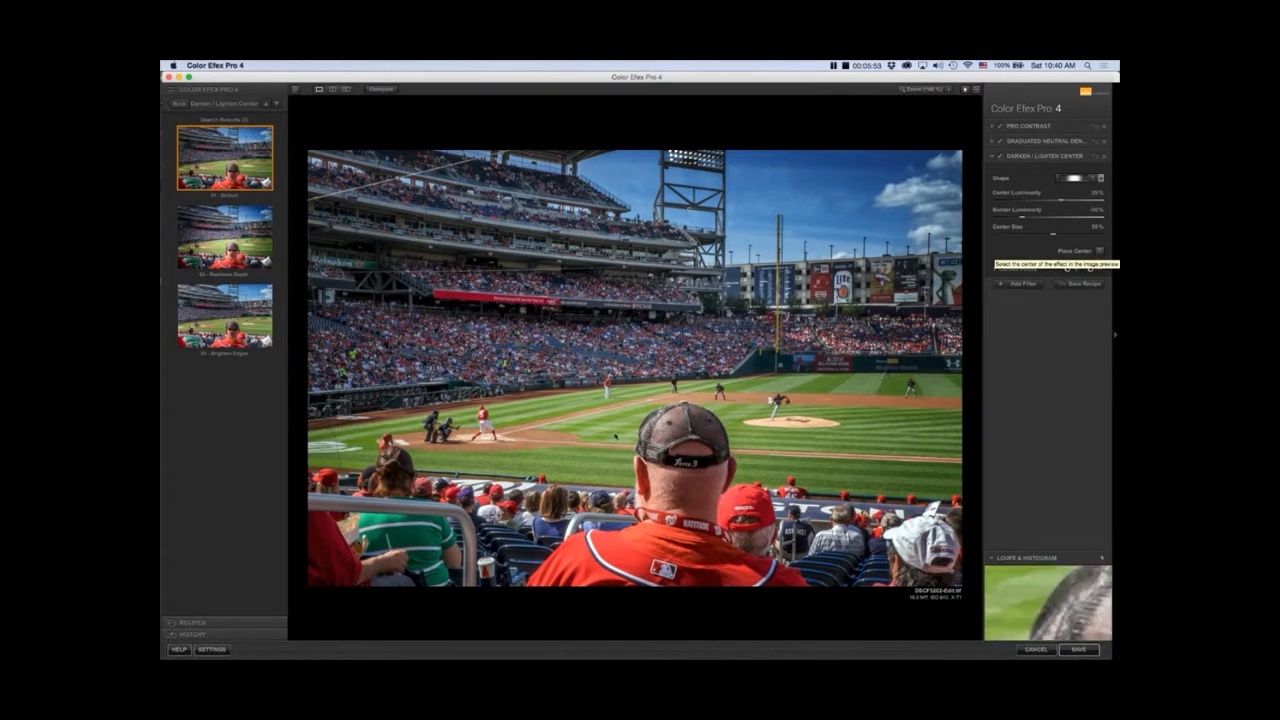
click(708, 364)
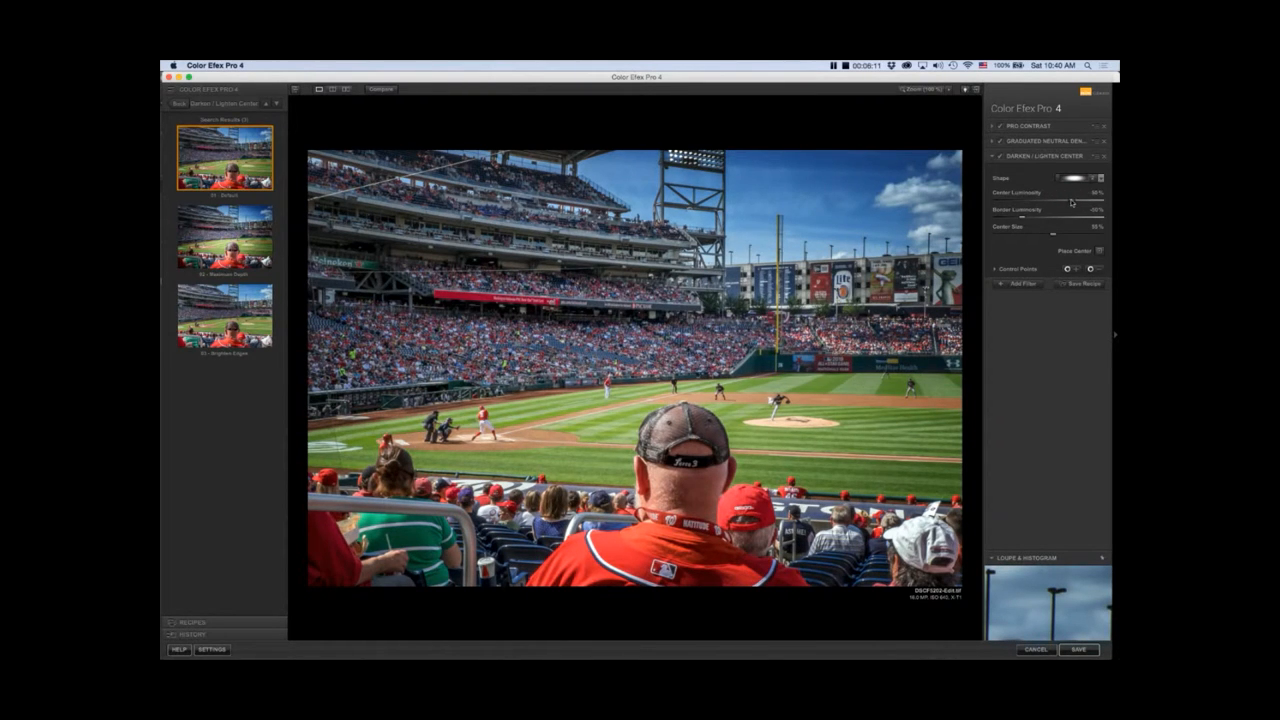
drag(1076, 188, 1040, 188)
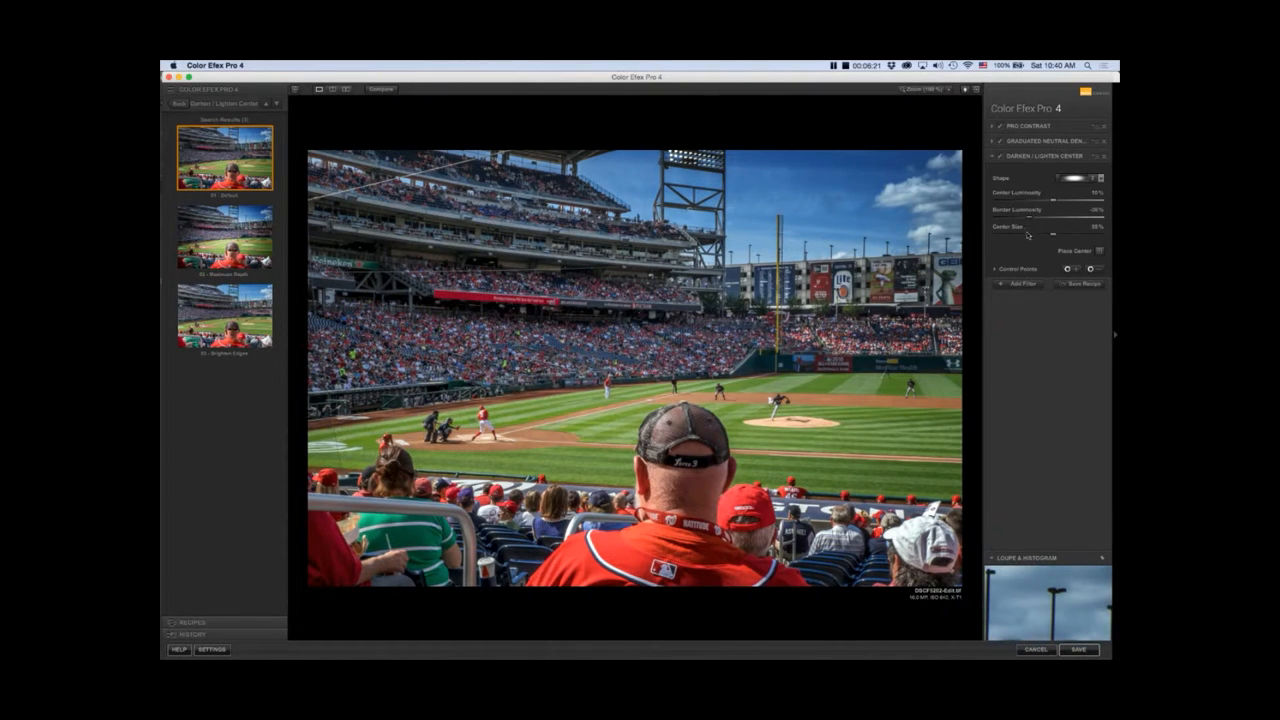
drag(1050, 228, 1096, 228)
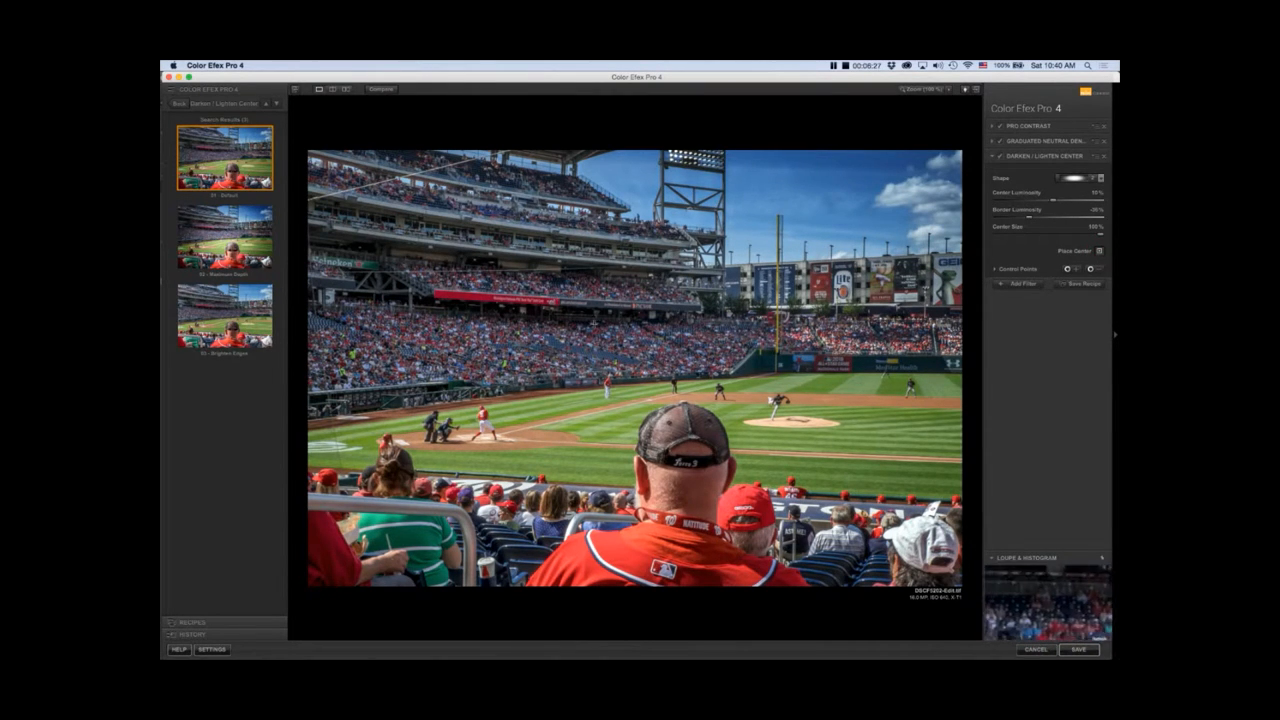
click(1098, 250)
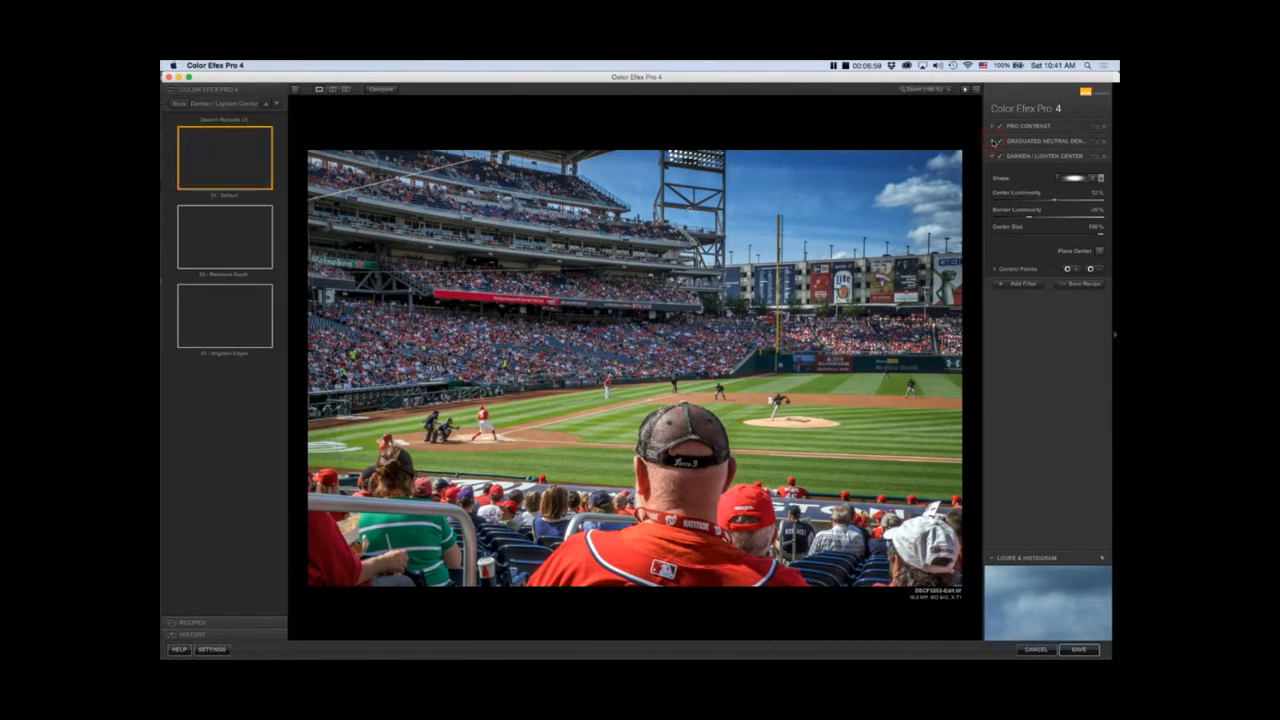
click(992, 140)
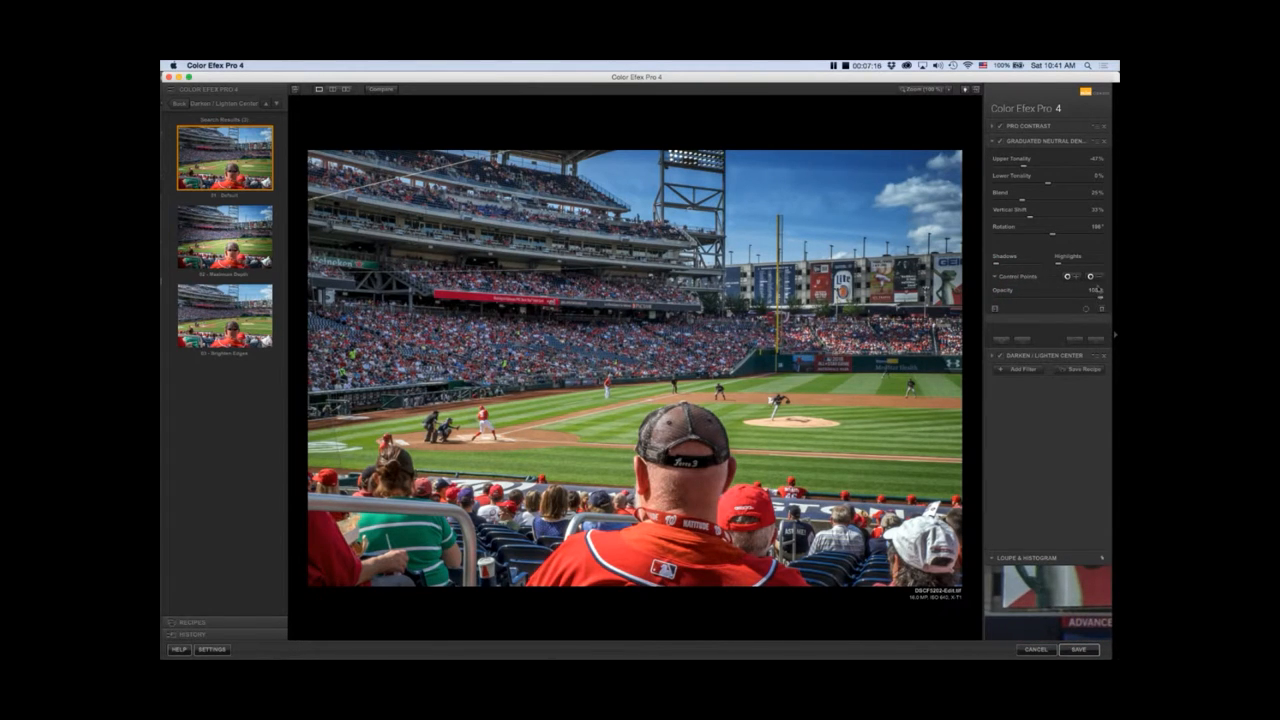
mouse_move(1096, 276)
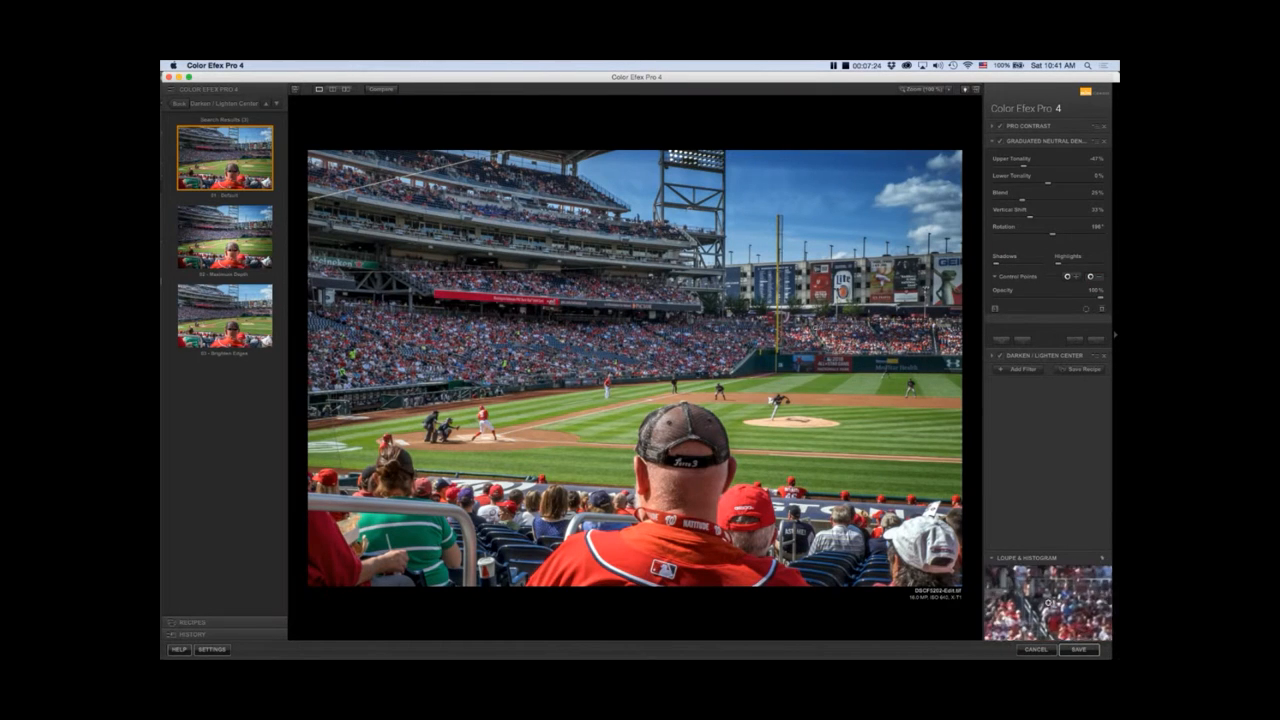
Place a control point on the Graduated Neutral Density filter and show its effect mask
click(828, 338)
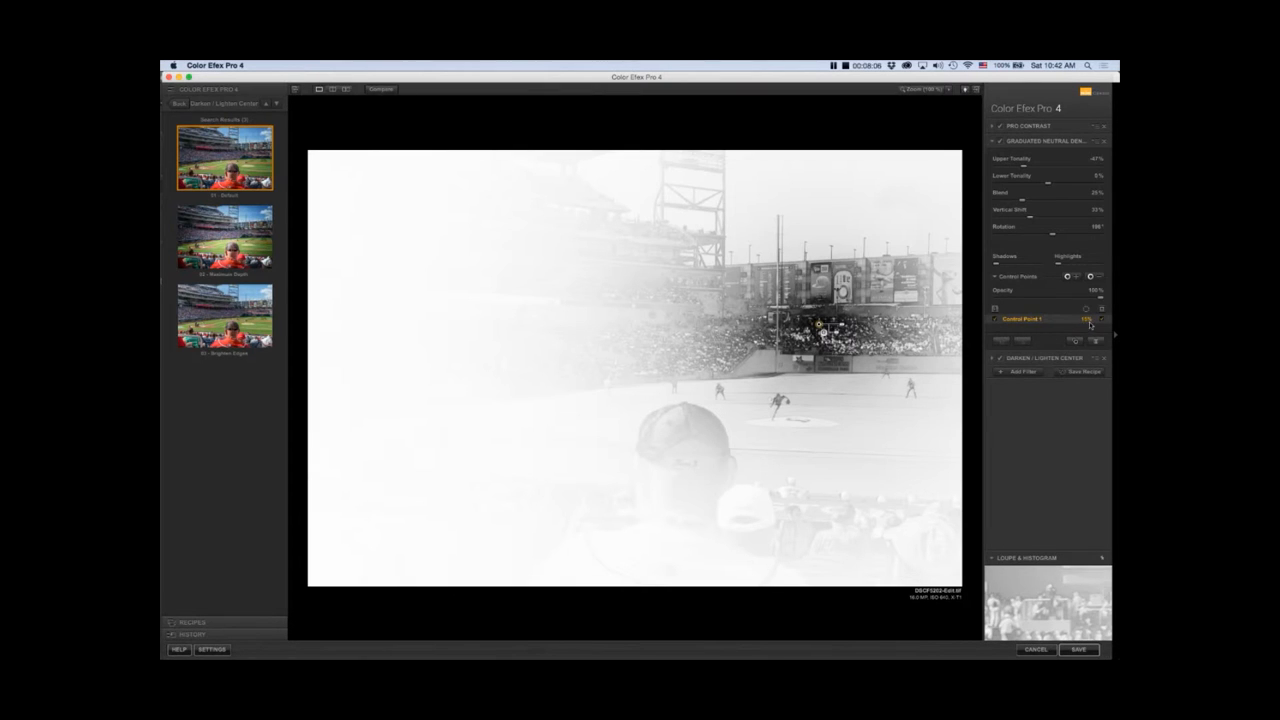
Place a second control point on the graduated filter with the mask view turned off
click(820, 324)
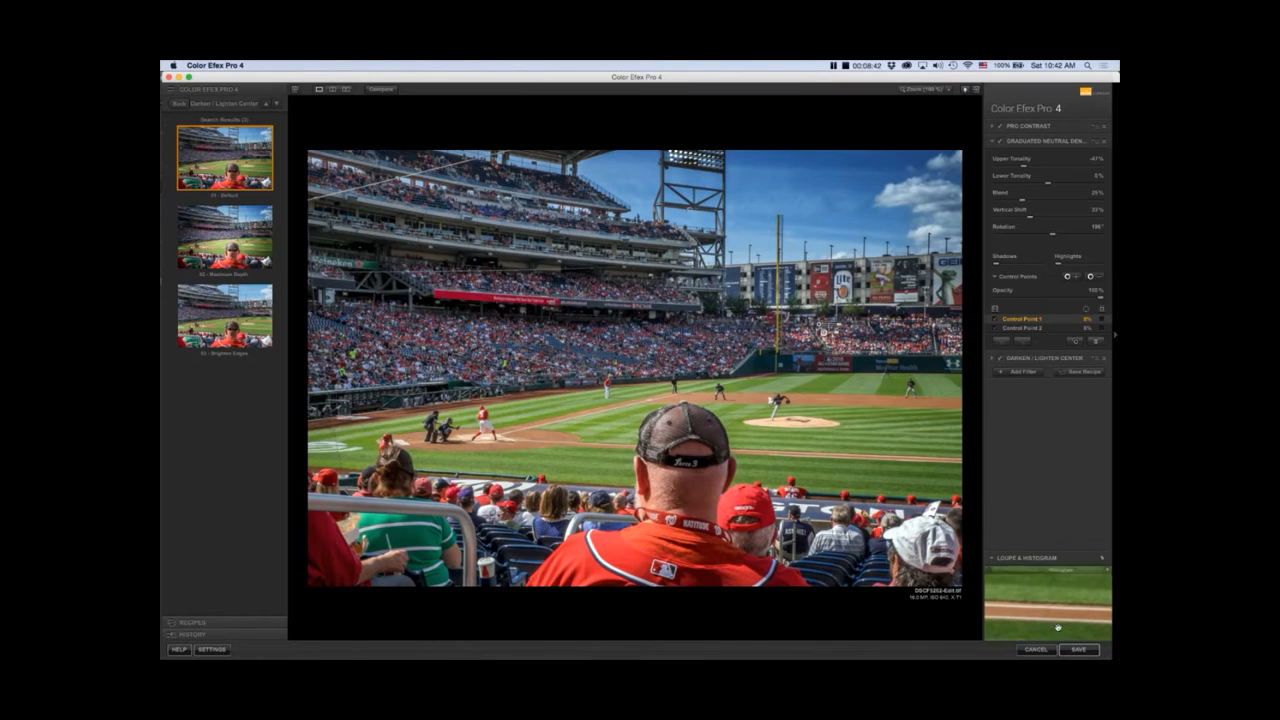
click(1078, 648)
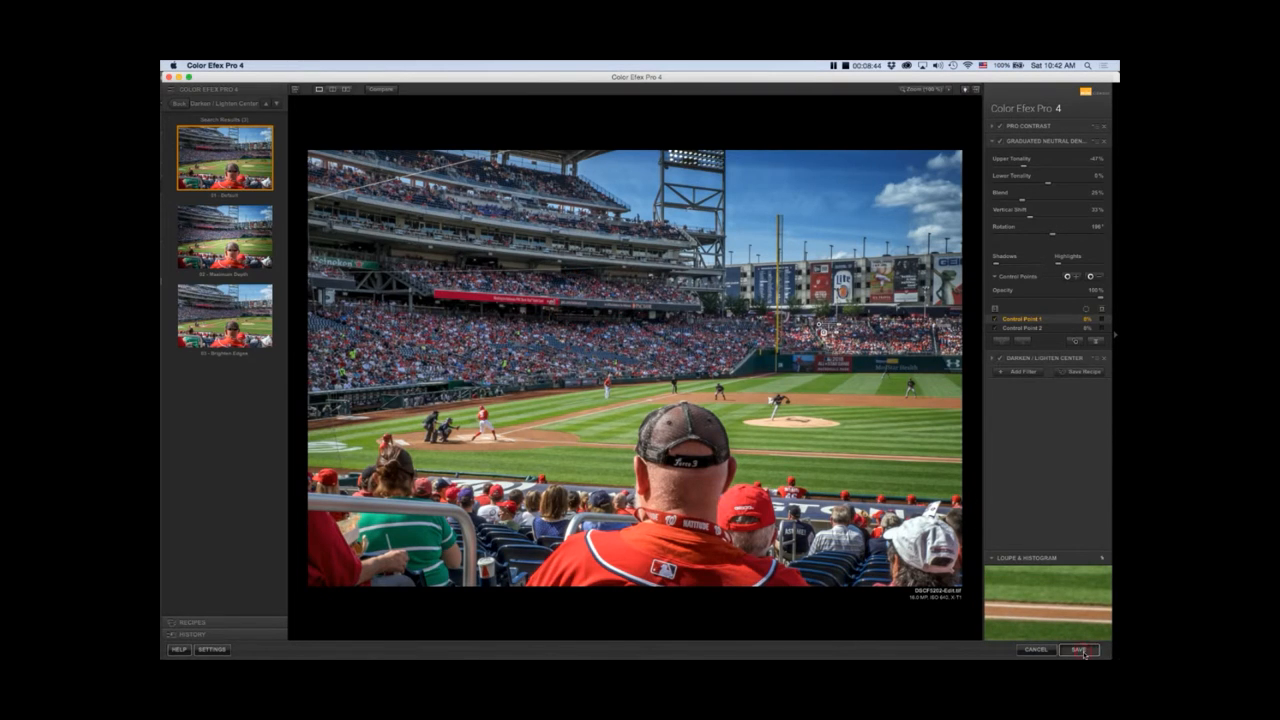
Save the filtered photo back to Lightroom as a new edited TIFF copy
click(1080, 648)
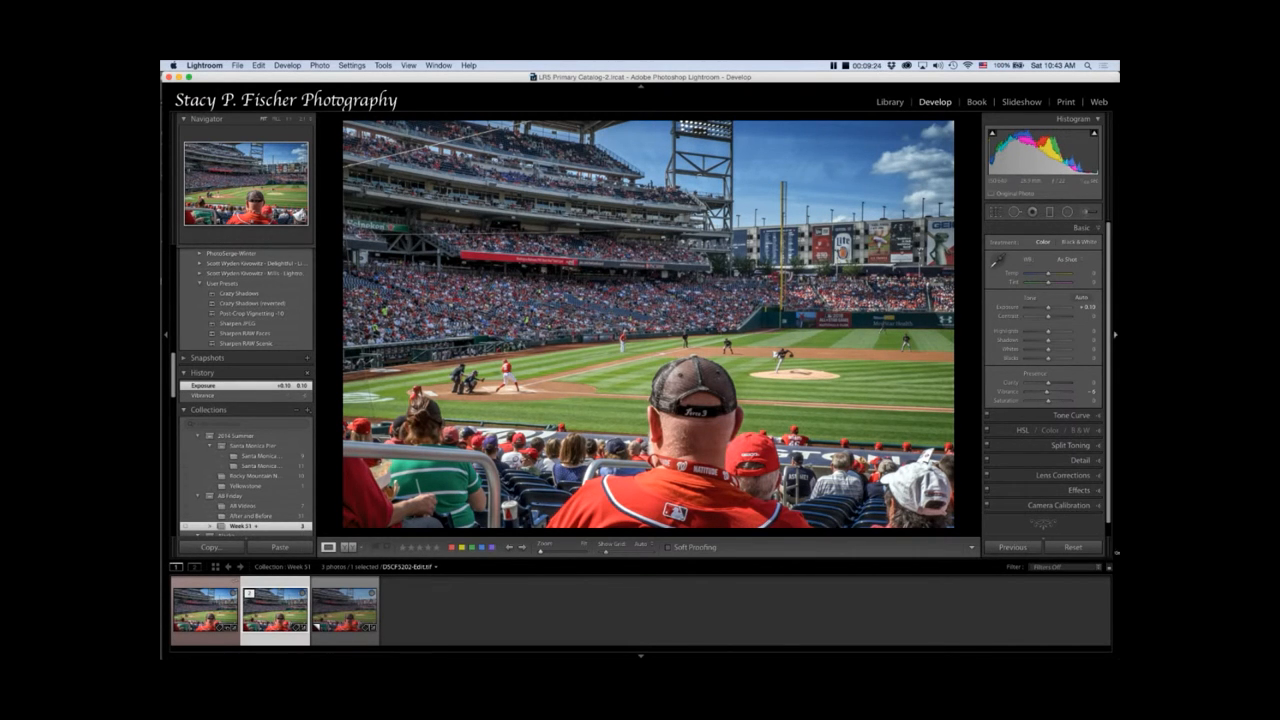
Darken the edges with a post-crop vignette and select the Color Efex edited copy
click(1078, 316)
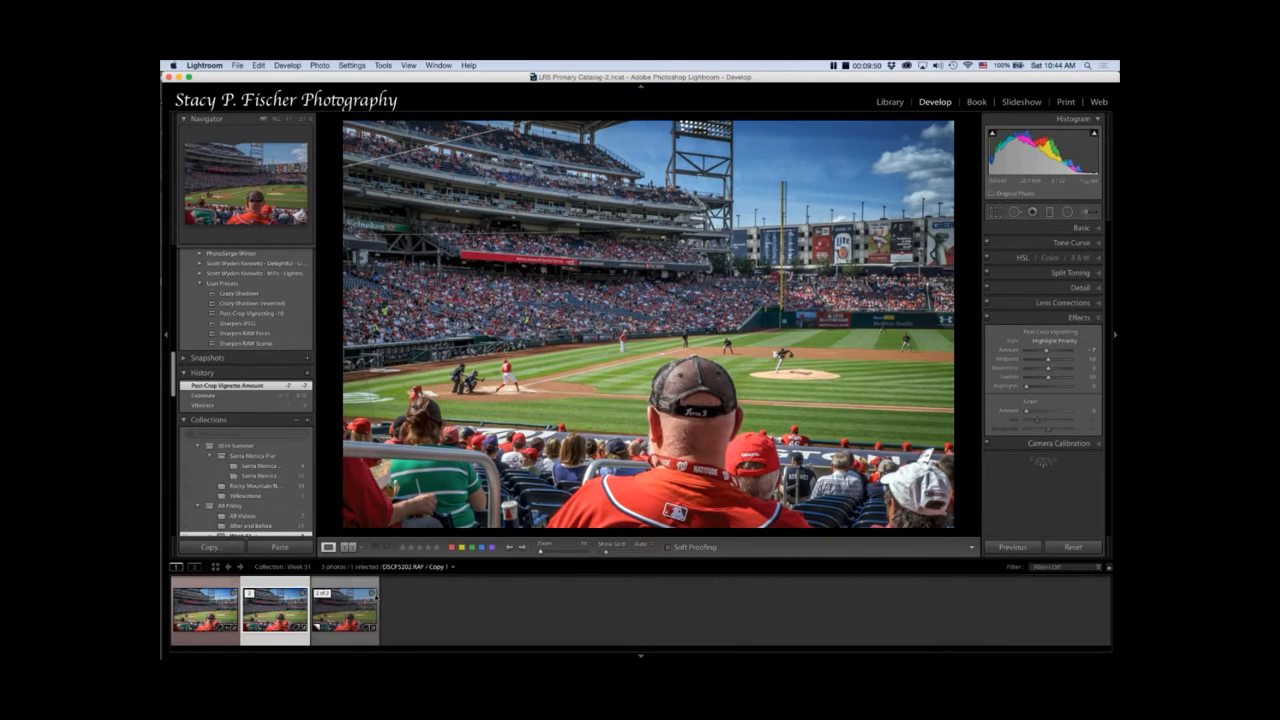
click(344, 610)
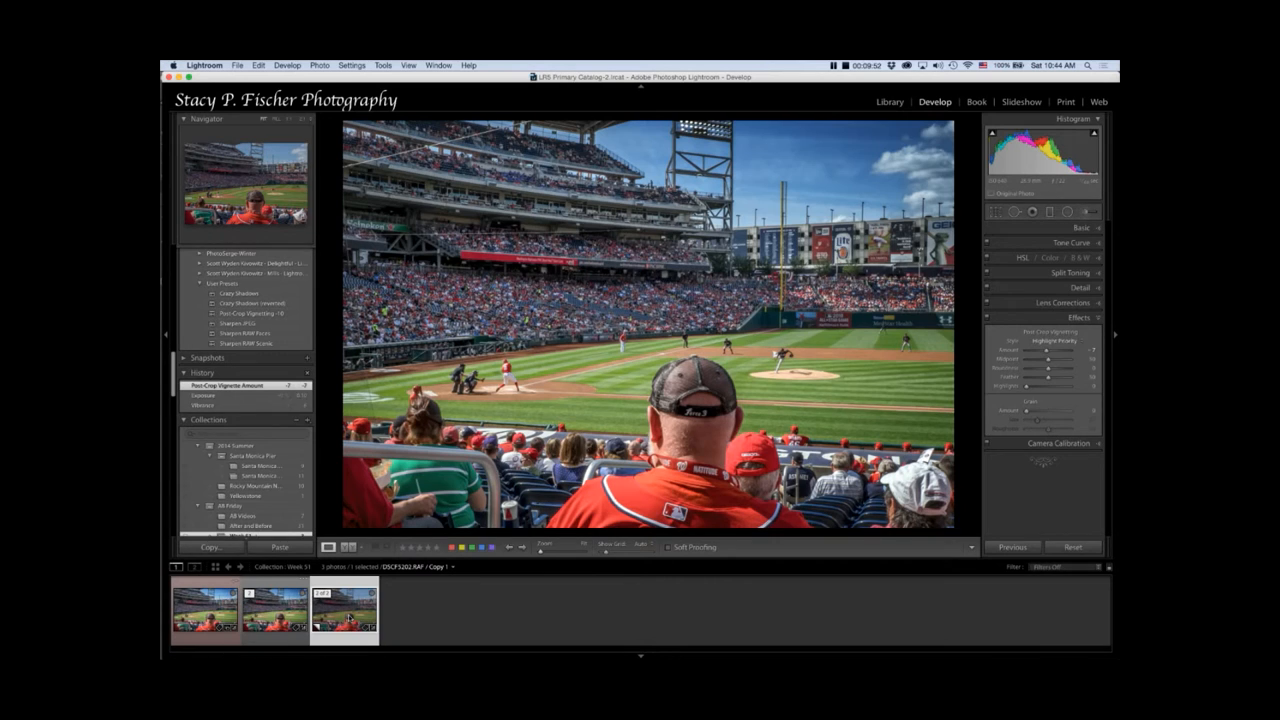